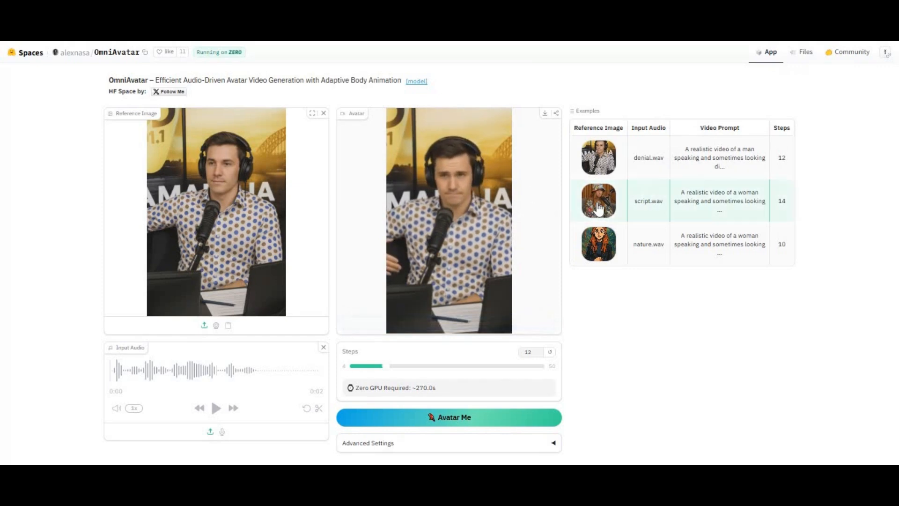
- Play the woman-in-hat script.wav and cartoon nature.wav avatar videos, then reload the hat example
{"action": "left_click", "coordinate": [598, 200]}
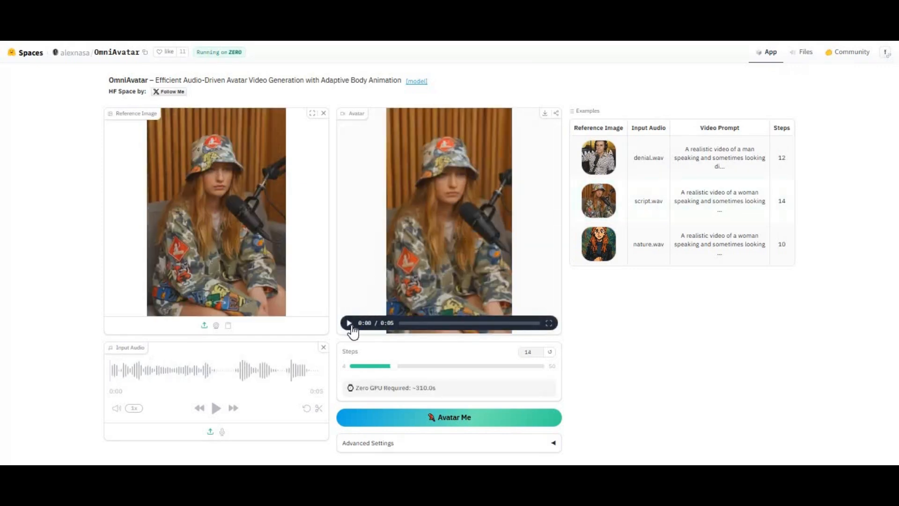
{"action": "left_click", "coordinate": [348, 322]}
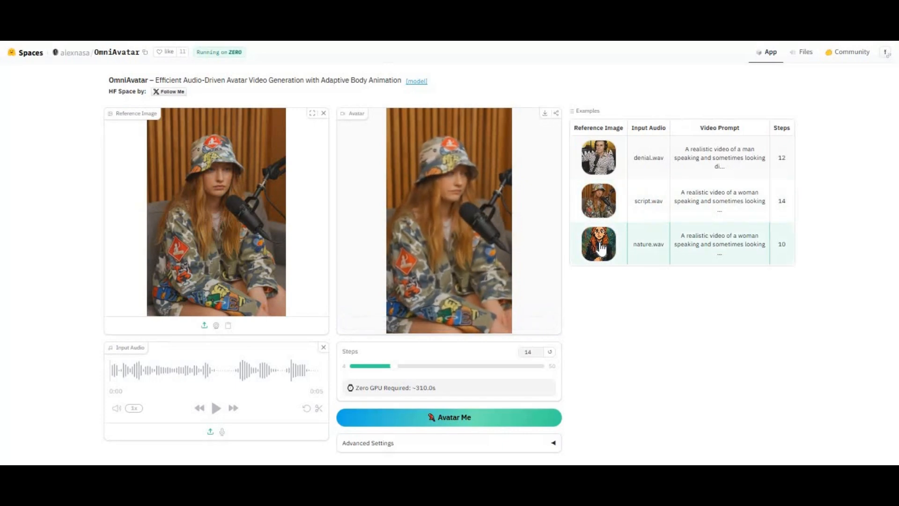
{"action": "left_click", "coordinate": [598, 243]}
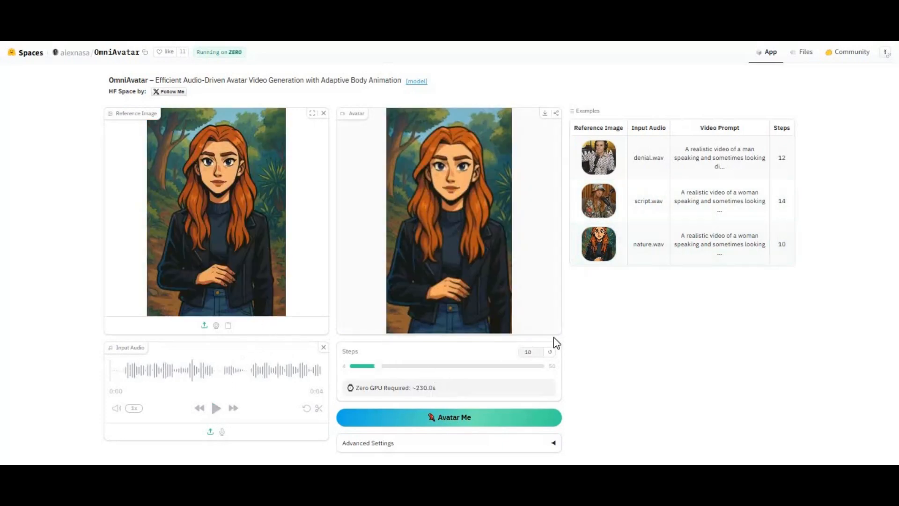
{"action": "left_click", "coordinate": [350, 323]}
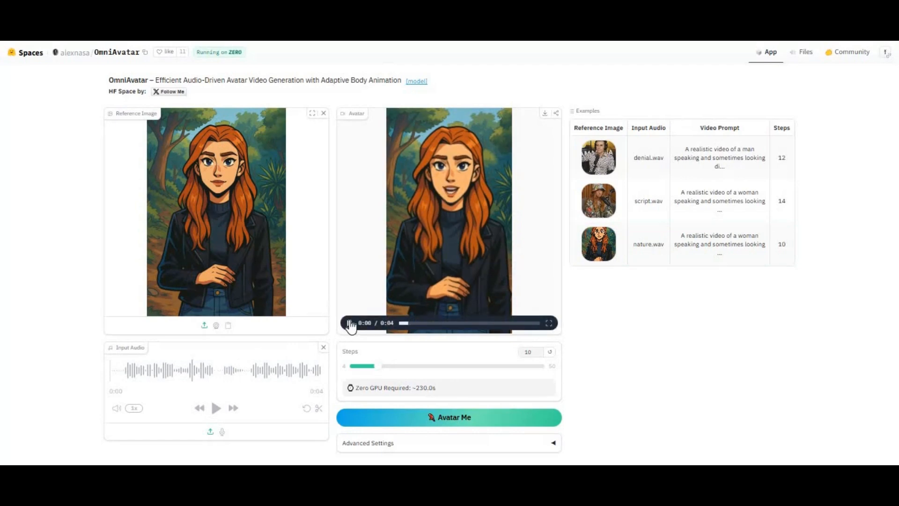
{"action": "left_click", "coordinate": [348, 323]}
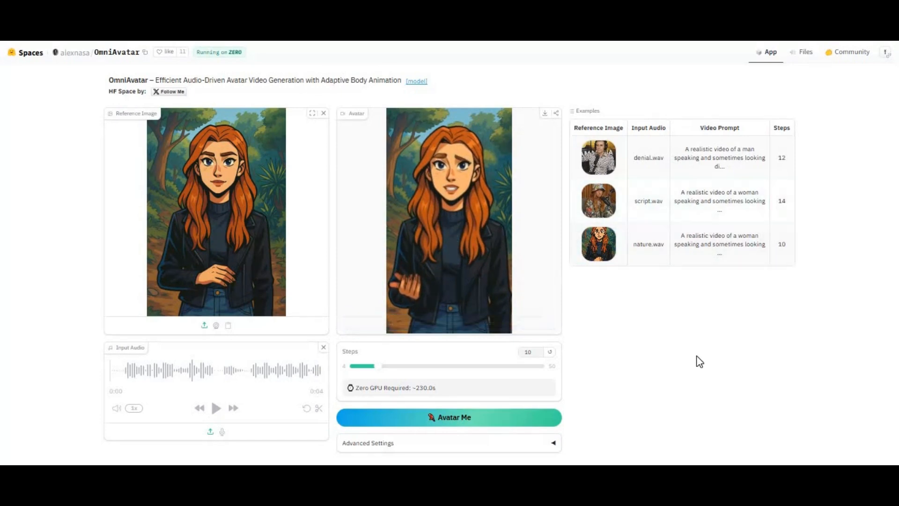
{"action": "mouse_move", "coordinate": [690, 359]}
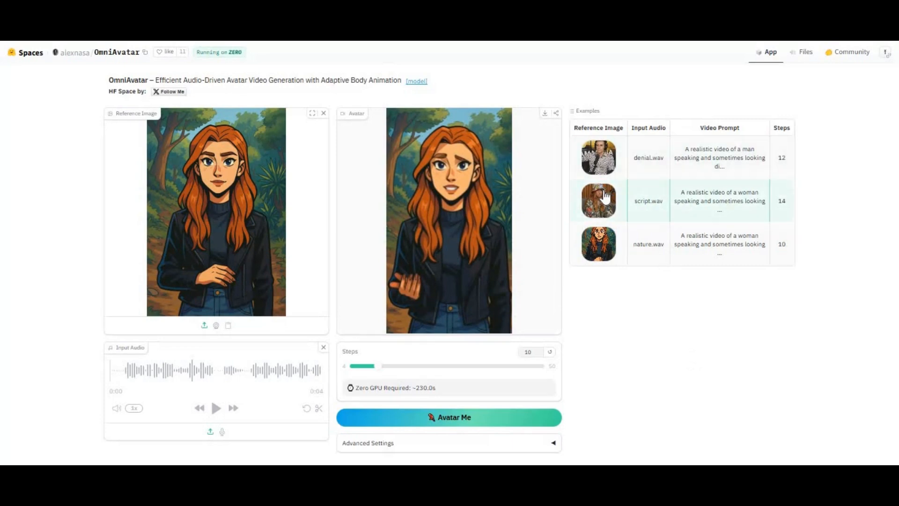
{"action": "left_click", "coordinate": [598, 200]}
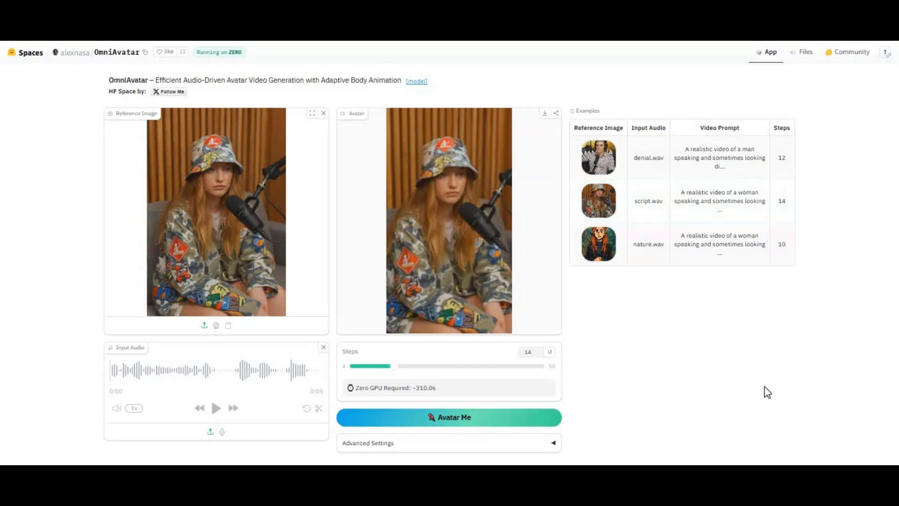
{"action": "mouse_move", "coordinate": [758, 387]}
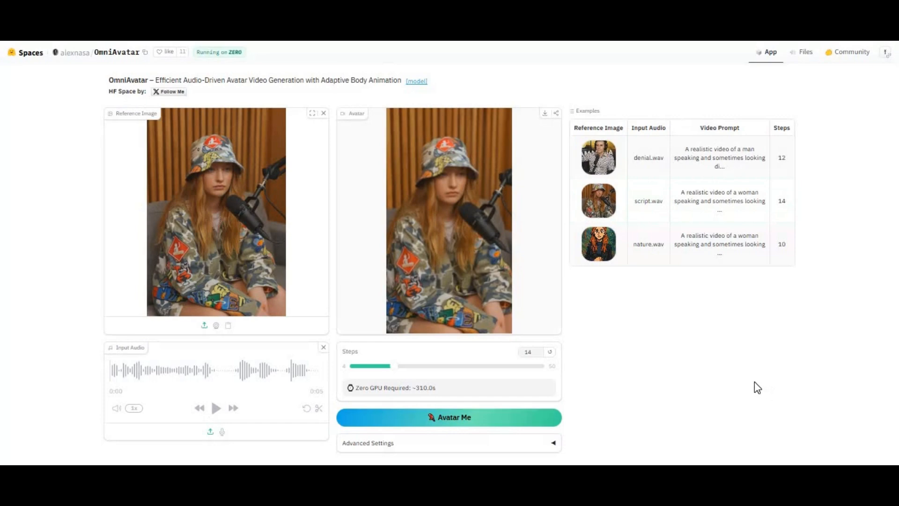
{"action": "mouse_move", "coordinate": [753, 384]}
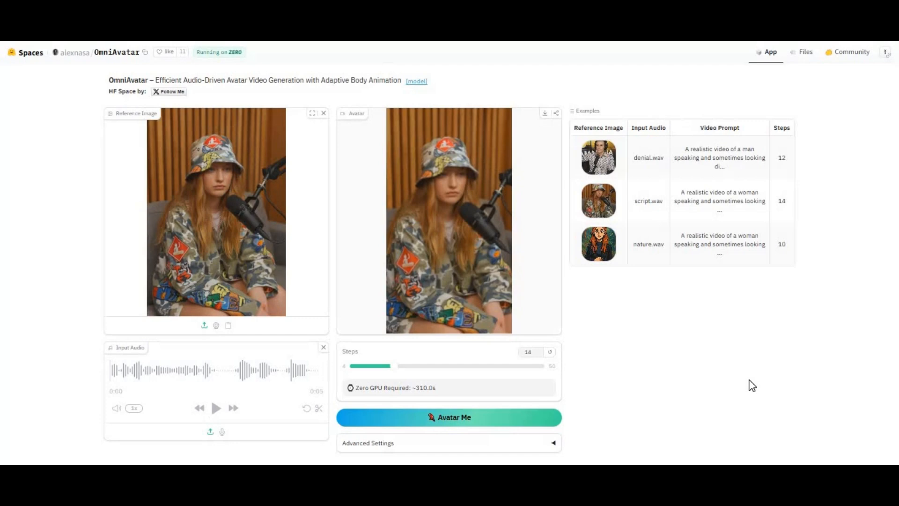
{"action": "mouse_move", "coordinate": [736, 387]}
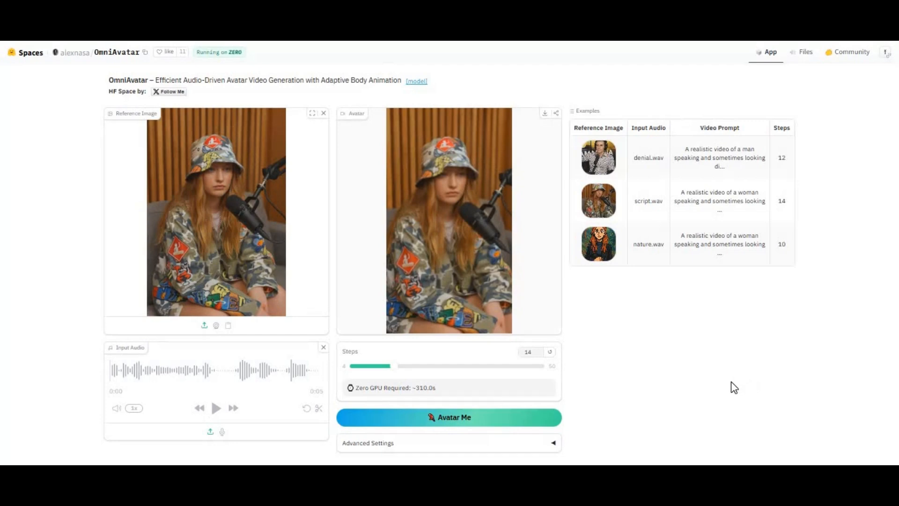
{"action": "left_click", "coordinate": [258, 26]}
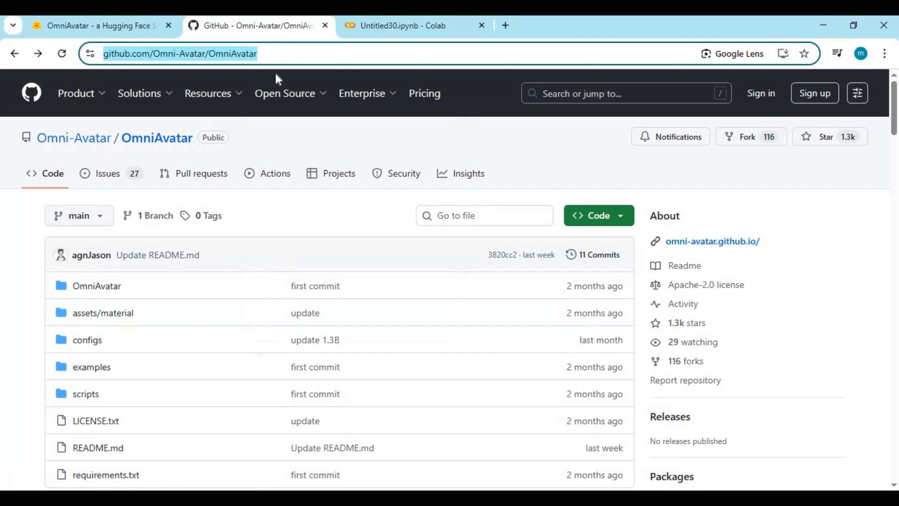
{"action": "mouse_move", "coordinate": [271, 81]}
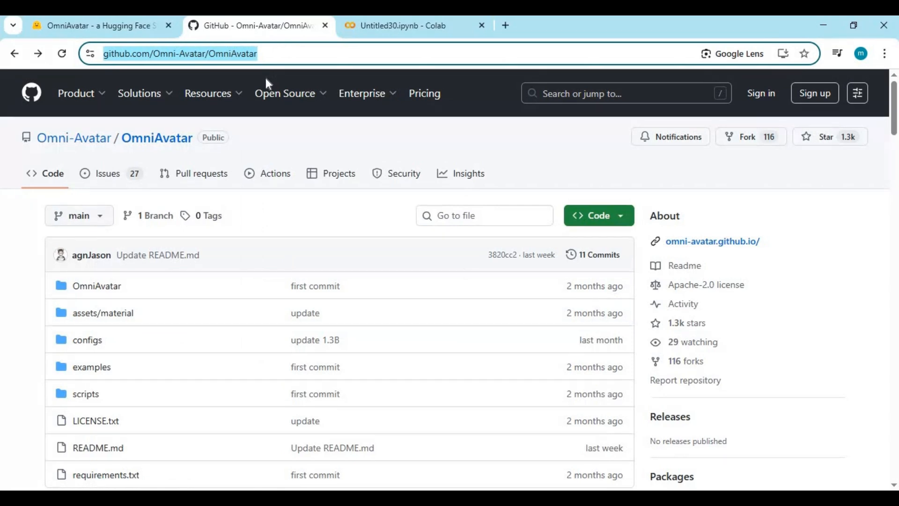
{"action": "mouse_move", "coordinate": [341, 204]}
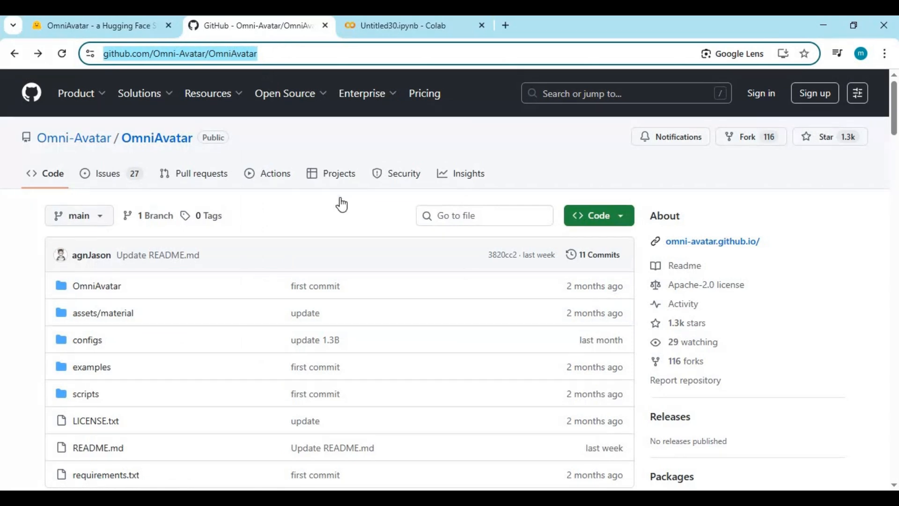
- Scroll the OmniAvatar repository down to the README title and podcast/singing showcase image
{"action": "scroll", "scroll_direction": "down", "scroll_amount": 3}
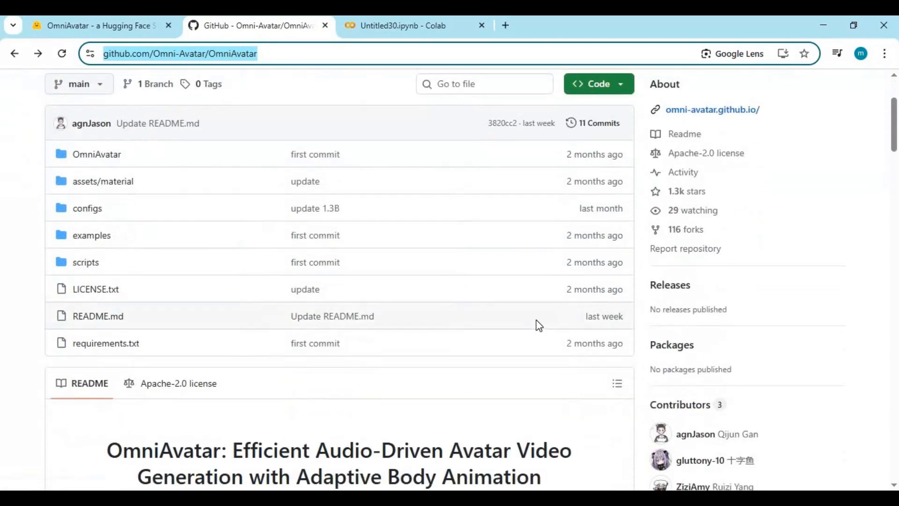
{"action": "scroll", "scroll_direction": "down", "scroll_amount": 3}
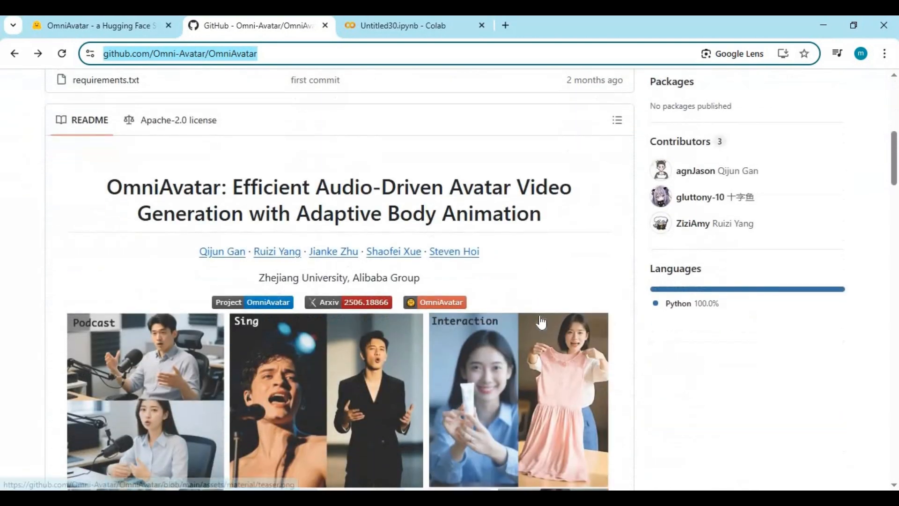
{"action": "scroll", "scroll_direction": "down", "scroll_amount": 3}
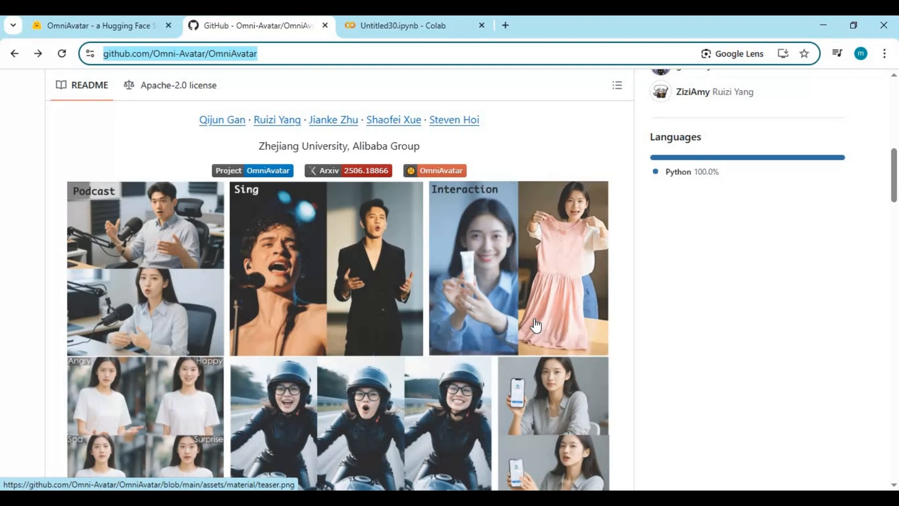
{"action": "mouse_move", "coordinate": [533, 323]}
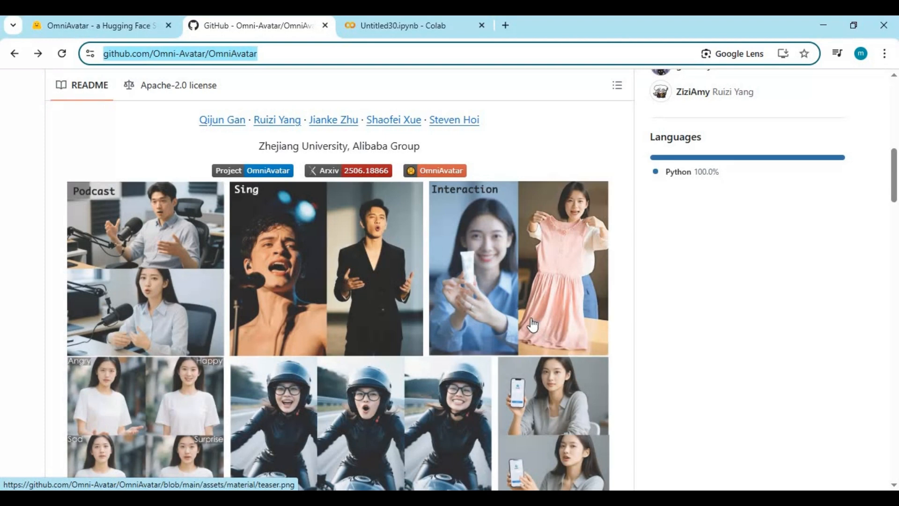
{"action": "mouse_move", "coordinate": [528, 321]}
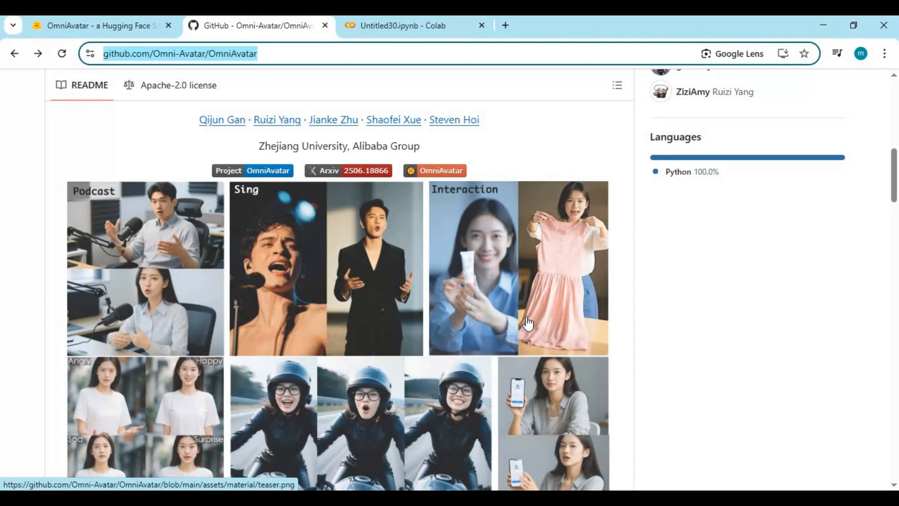
{"action": "scroll", "scroll_direction": "down", "scroll_amount": 3}
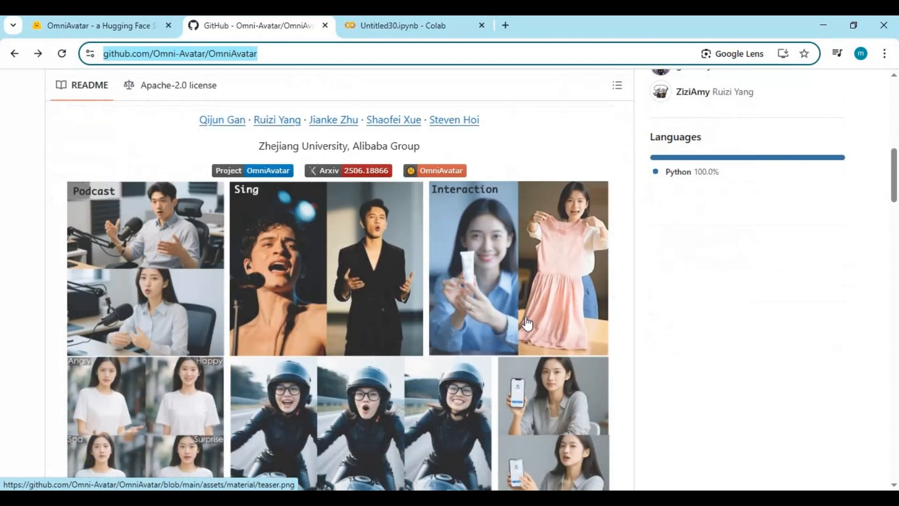
- Scroll past download, inference and tips sections to the A800 speed and VRAM table
{"action": "scroll", "scroll_direction": "down", "scroll_amount": 3}
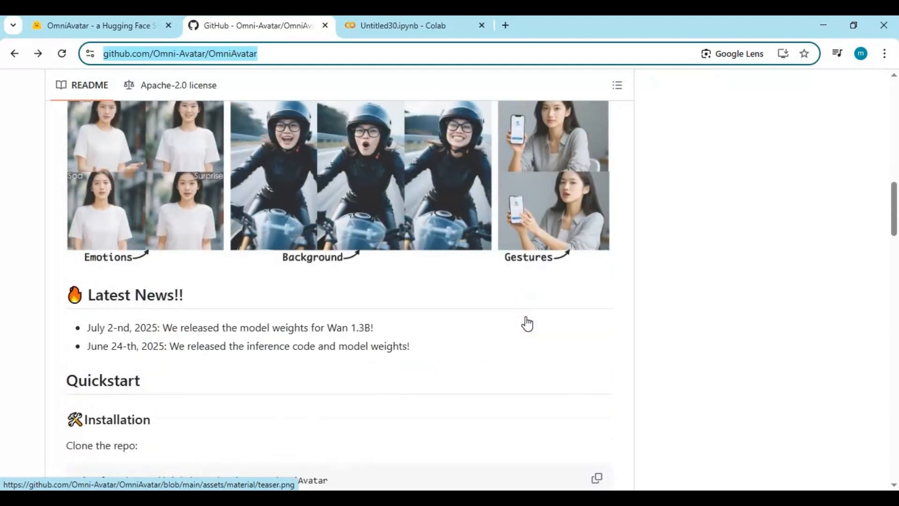
{"action": "scroll", "scroll_direction": "down", "scroll_amount": 3}
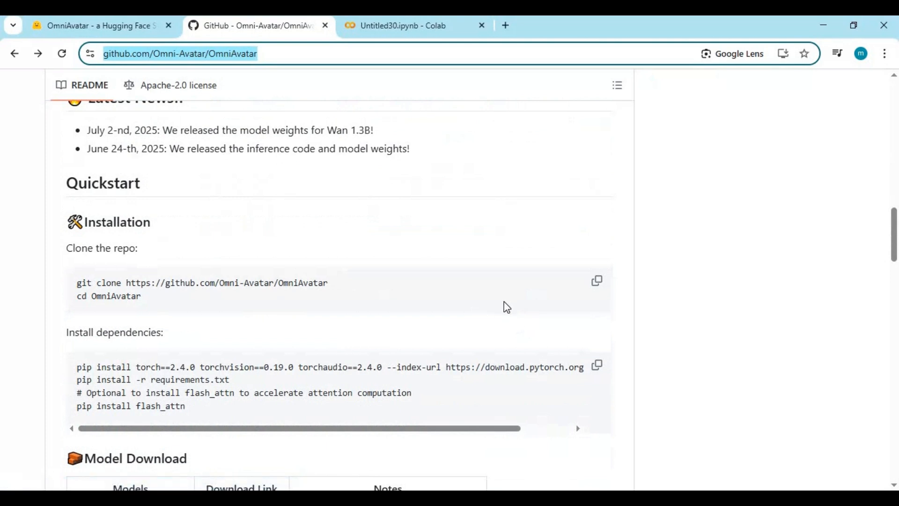
{"action": "scroll", "scroll_direction": "down", "scroll_amount": 3}
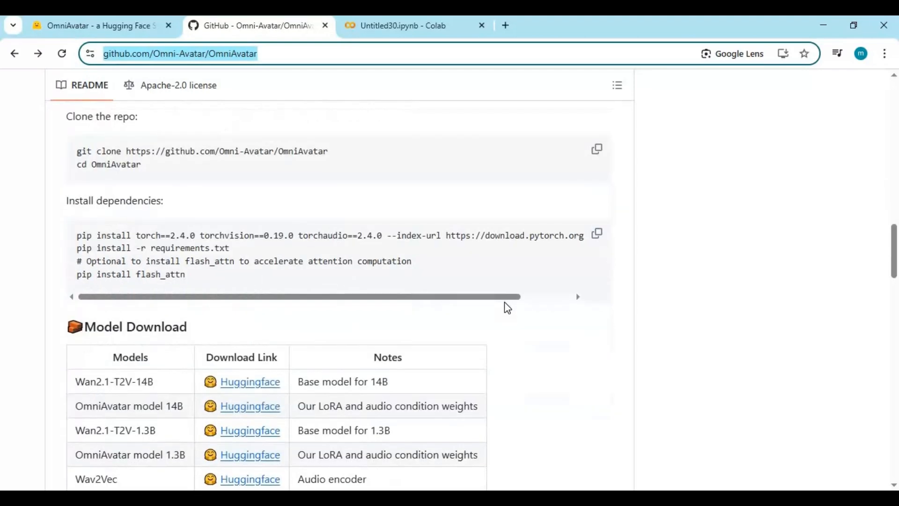
{"action": "scroll", "scroll_direction": "down", "scroll_amount": 3}
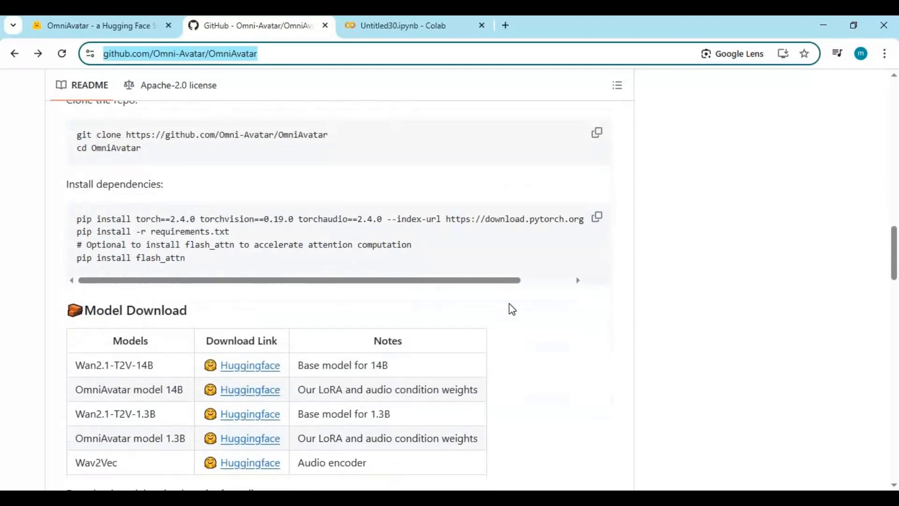
{"action": "scroll", "scroll_direction": "down", "scroll_amount": 3}
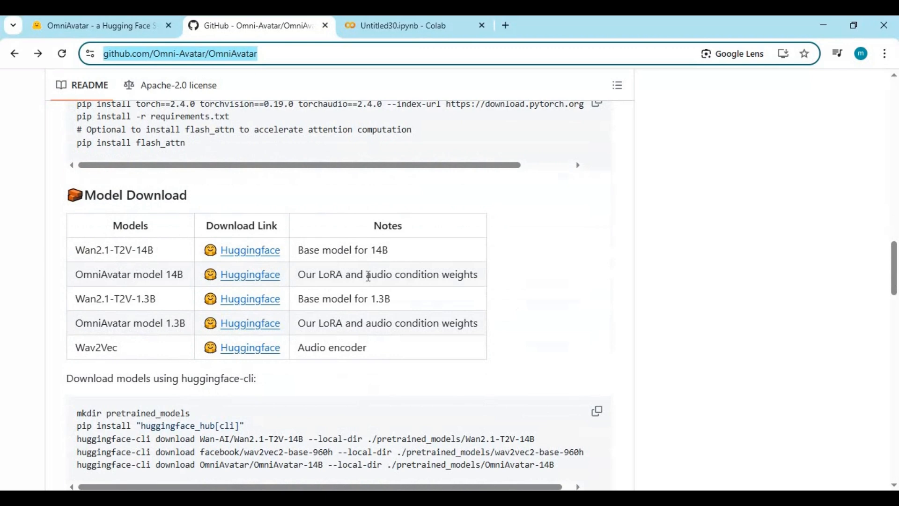
{"action": "mouse_move", "coordinate": [370, 272]}
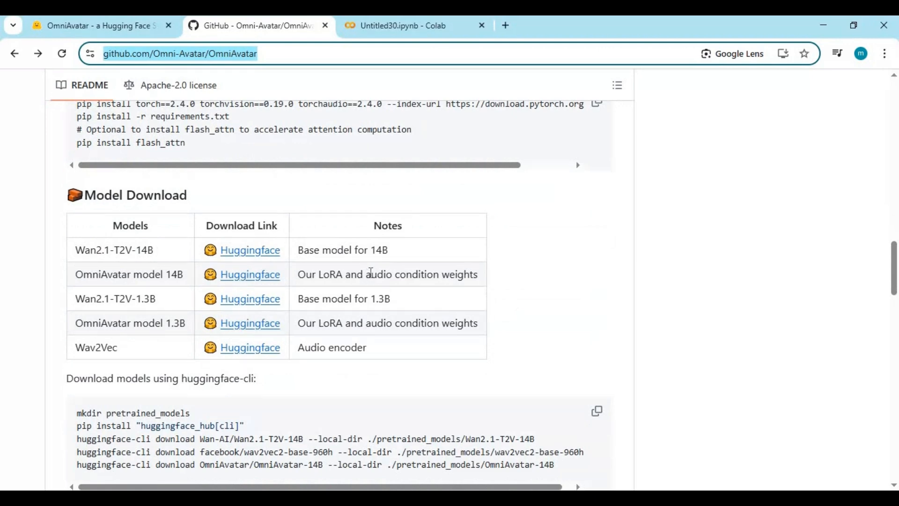
{"action": "mouse_move", "coordinate": [360, 264]}
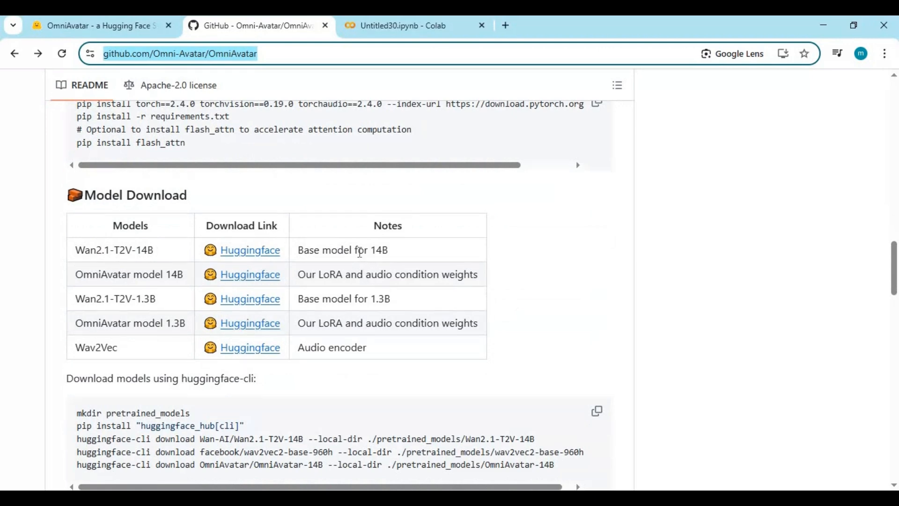
{"action": "mouse_move", "coordinate": [366, 294]}
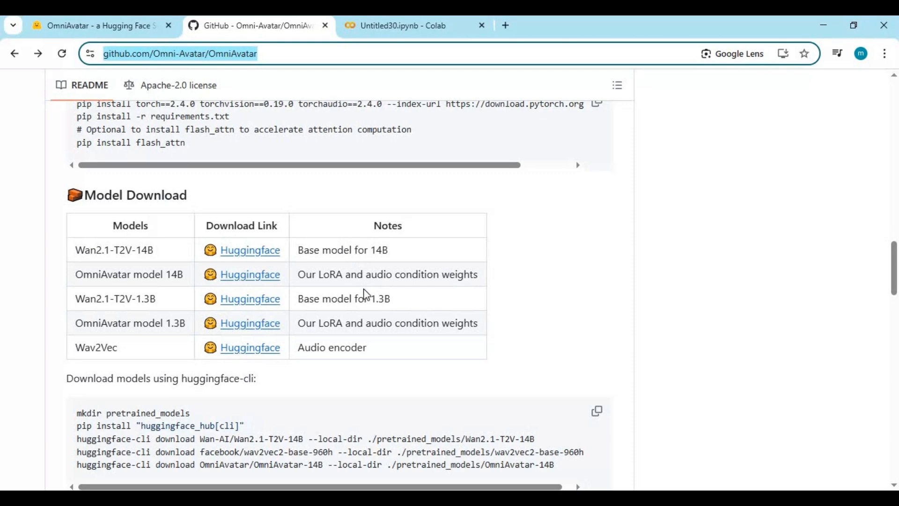
{"action": "scroll", "scroll_direction": "down", "scroll_amount": 3}
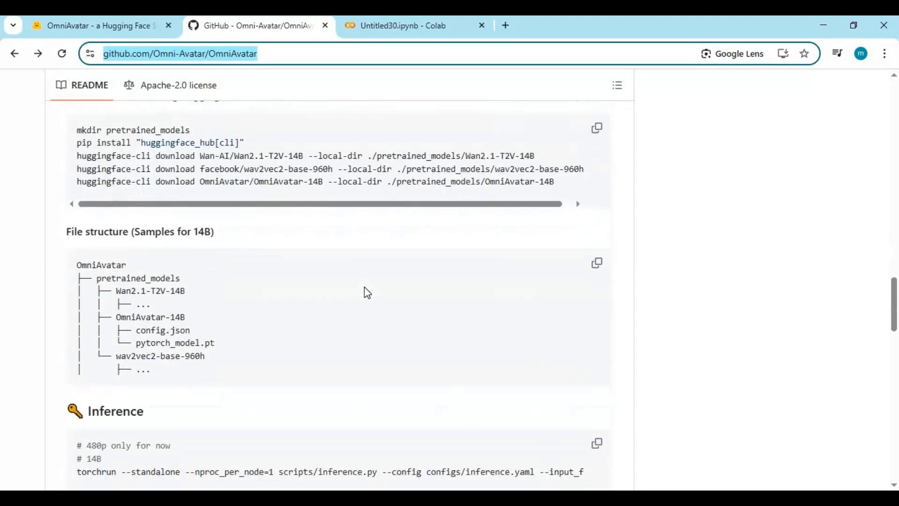
{"action": "scroll", "scroll_direction": "down", "scroll_amount": 3}
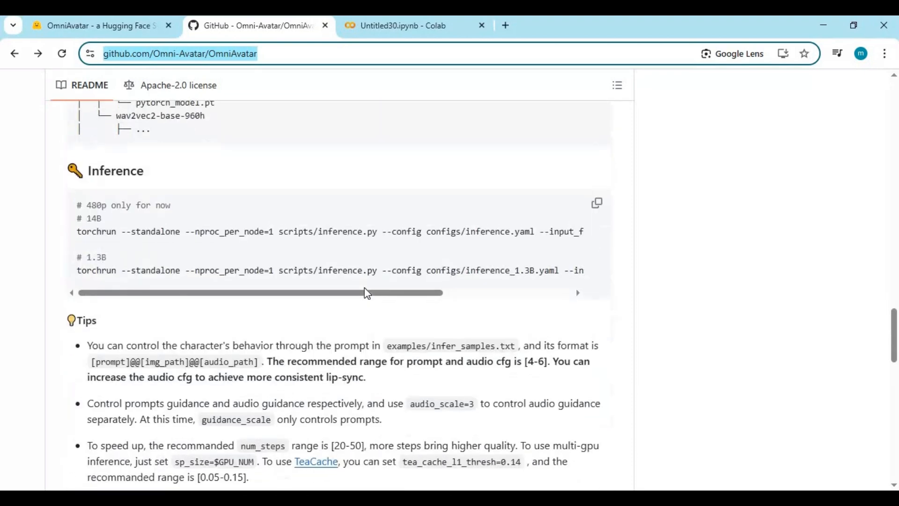
{"action": "scroll", "scroll_direction": "down", "scroll_amount": 3}
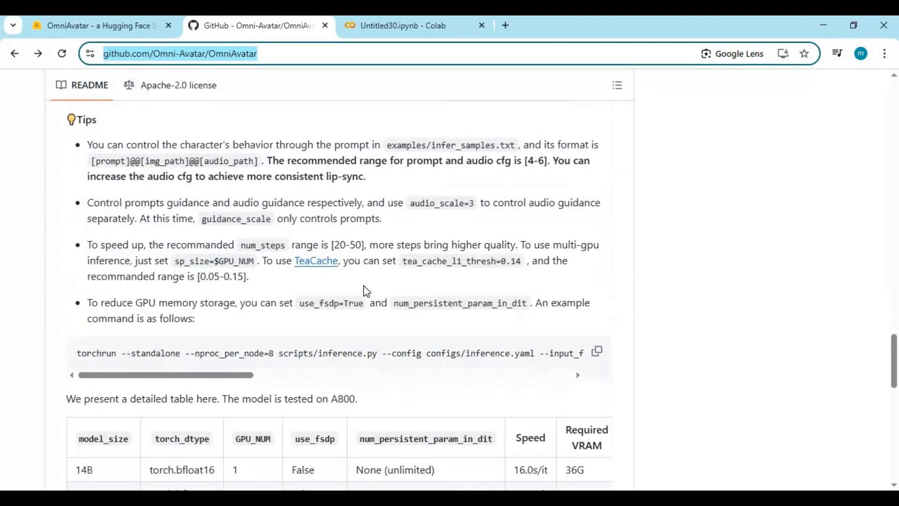
{"action": "scroll", "scroll_direction": "down", "scroll_amount": 3}
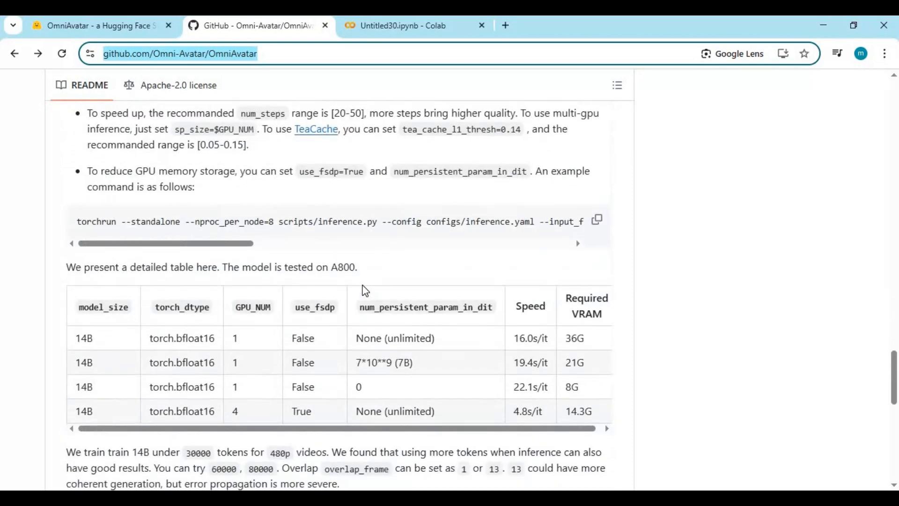
{"action": "scroll", "scroll_direction": "down", "scroll_amount": 3}
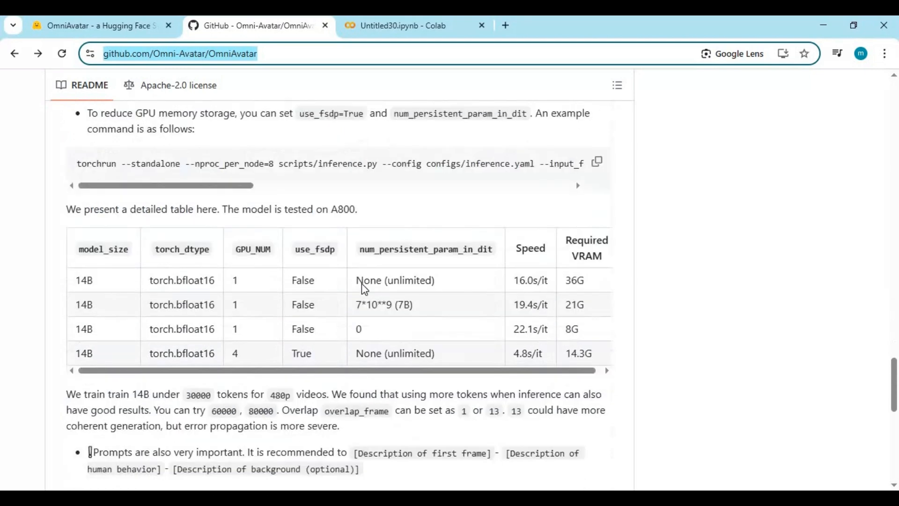
{"action": "scroll", "scroll_direction": "down", "scroll_amount": 3}
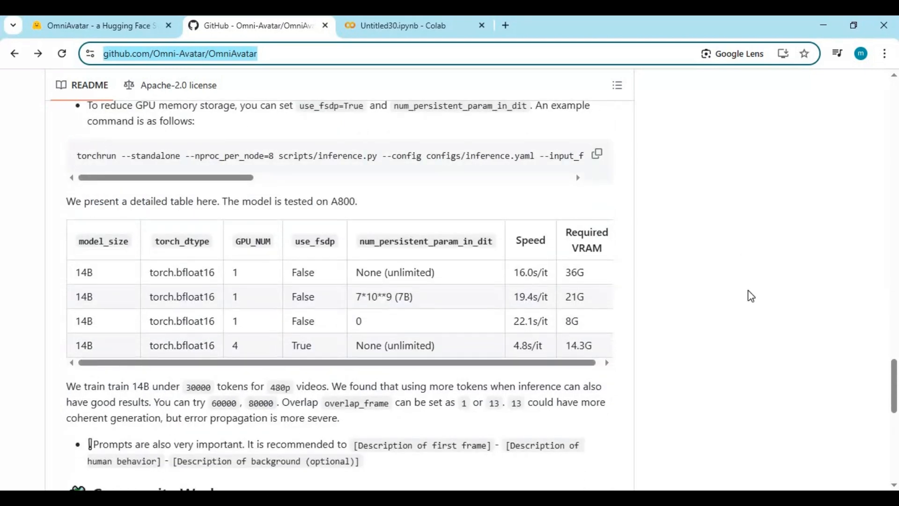
{"action": "mouse_move", "coordinate": [565, 317]}
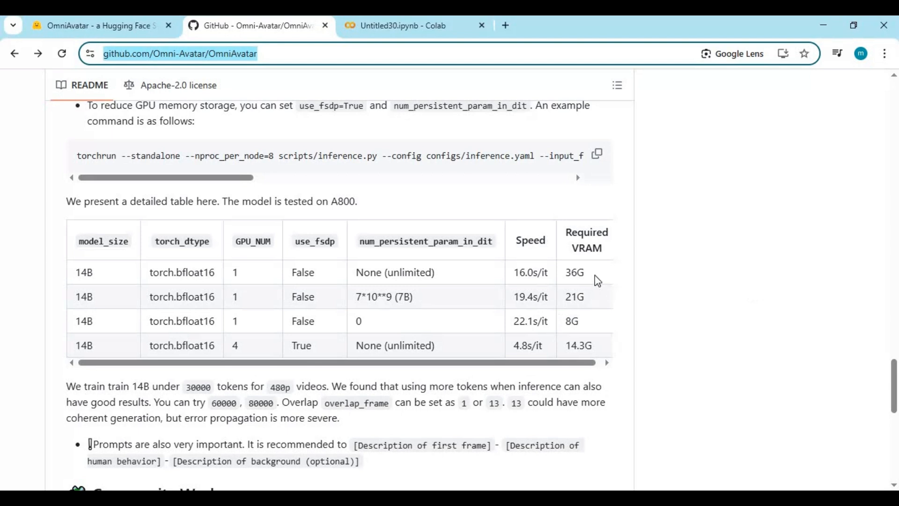
- Highlight the 36G VRAM and 16.0s/it speed values, then the 8G row's 22.1s/it
{"action": "double_click", "coordinate": [574, 272]}
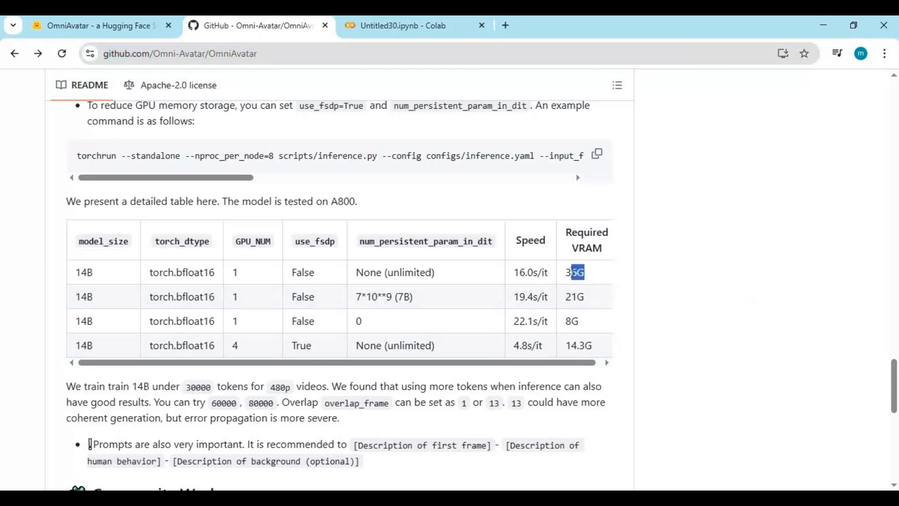
{"action": "double_click", "coordinate": [574, 271]}
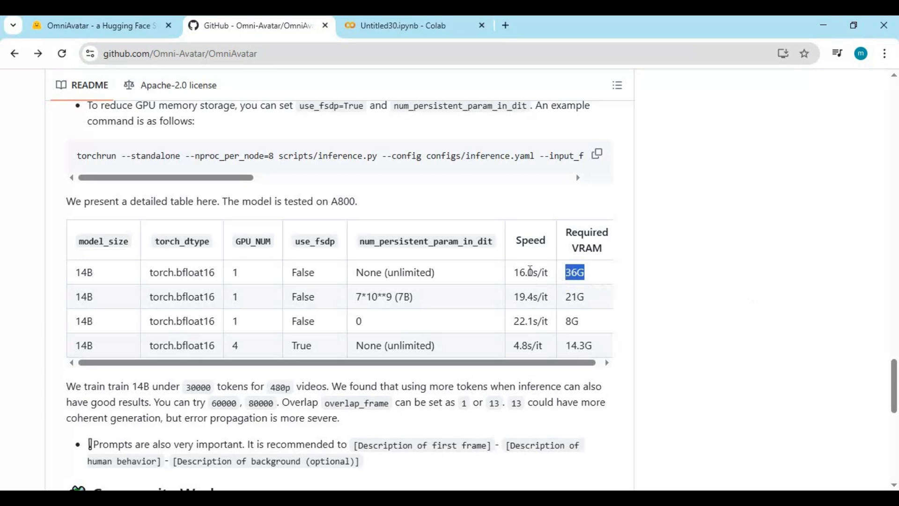
{"action": "double_click", "coordinate": [528, 271]}
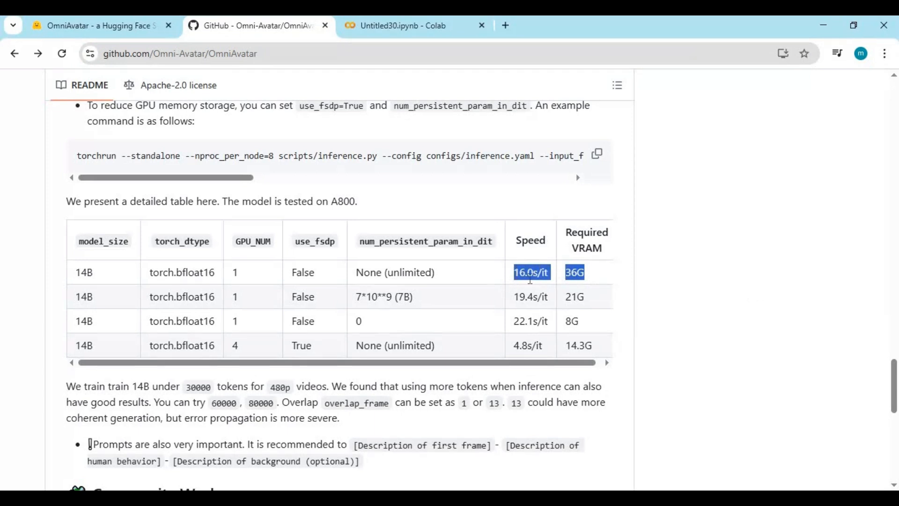
{"action": "mouse_move", "coordinate": [625, 309]}
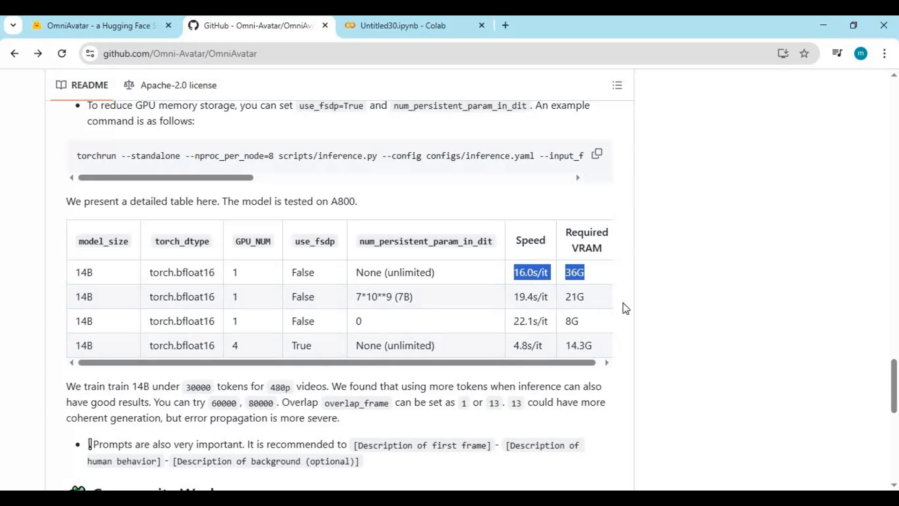
{"action": "double_click", "coordinate": [574, 296]}
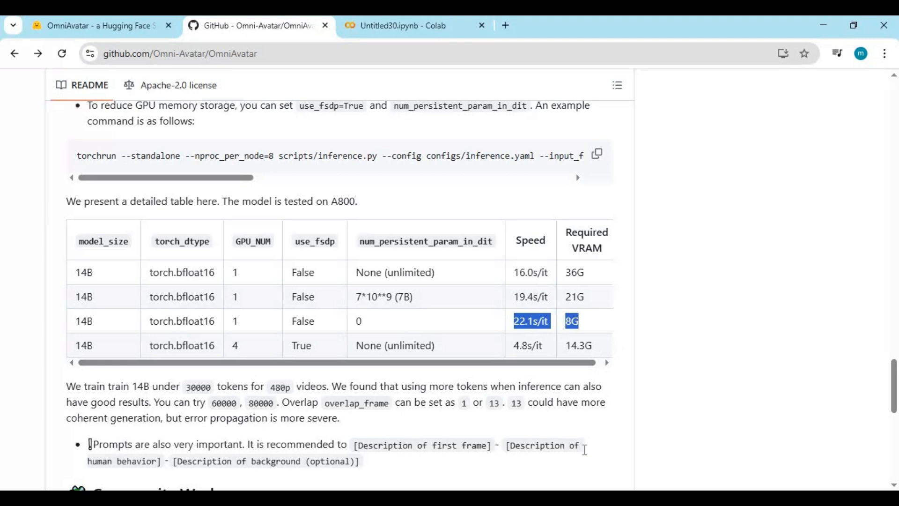
{"action": "mouse_move", "coordinate": [587, 452]}
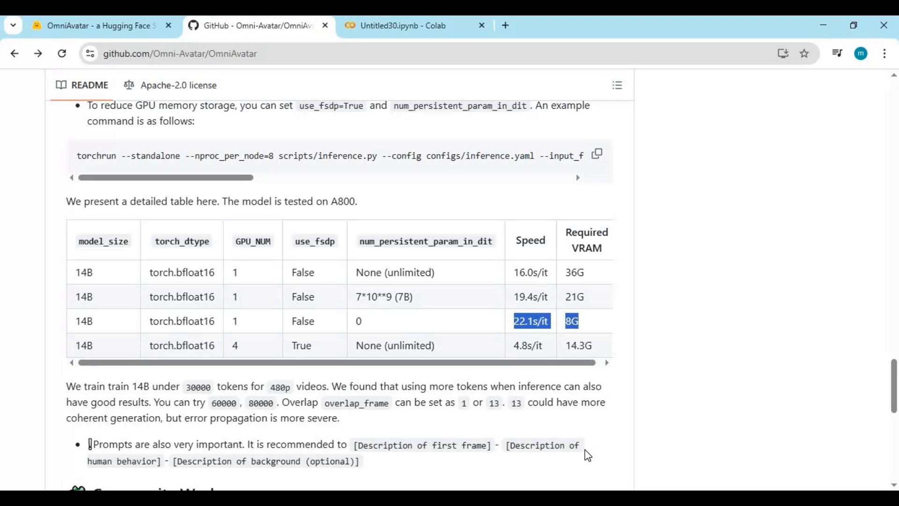
{"action": "mouse_move", "coordinate": [617, 348]}
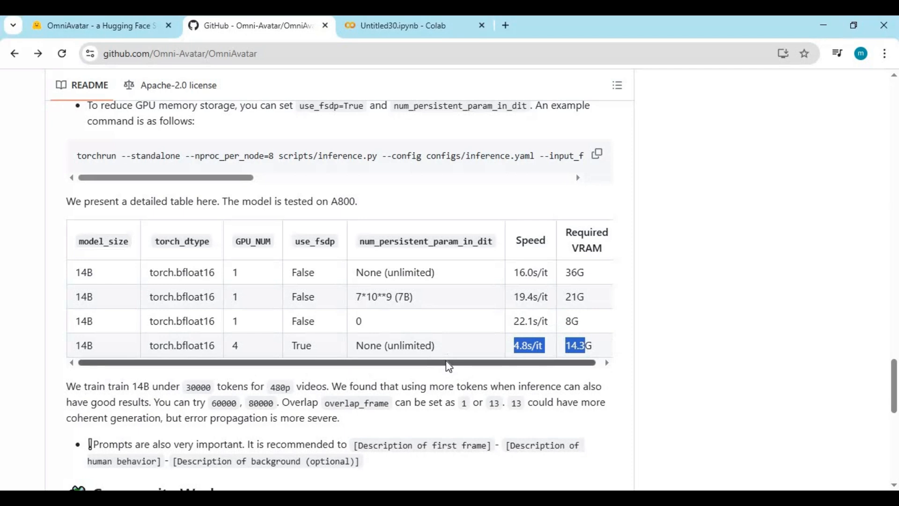
- Scroll back up the README to the Download models commands and file structure
{"action": "scroll", "scroll_direction": "down", "scroll_amount": 3}
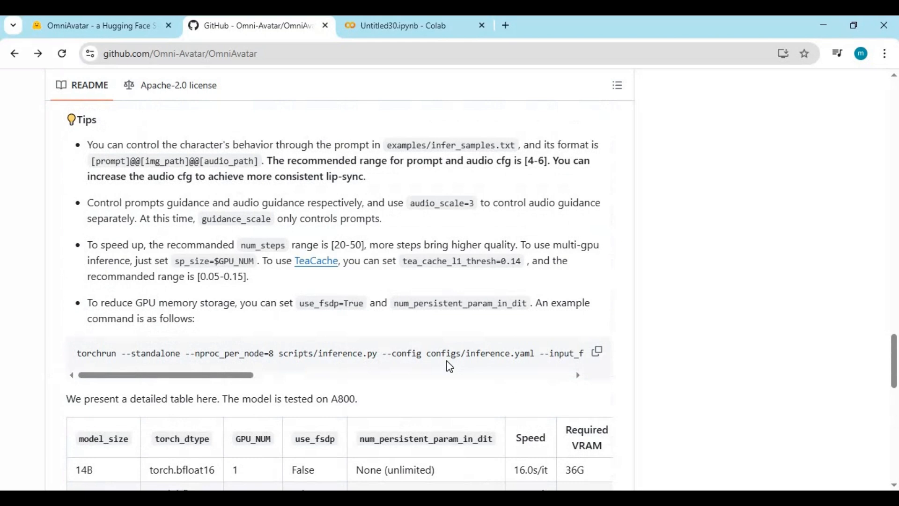
{"action": "scroll", "scroll_direction": "up", "scroll_amount": 3}
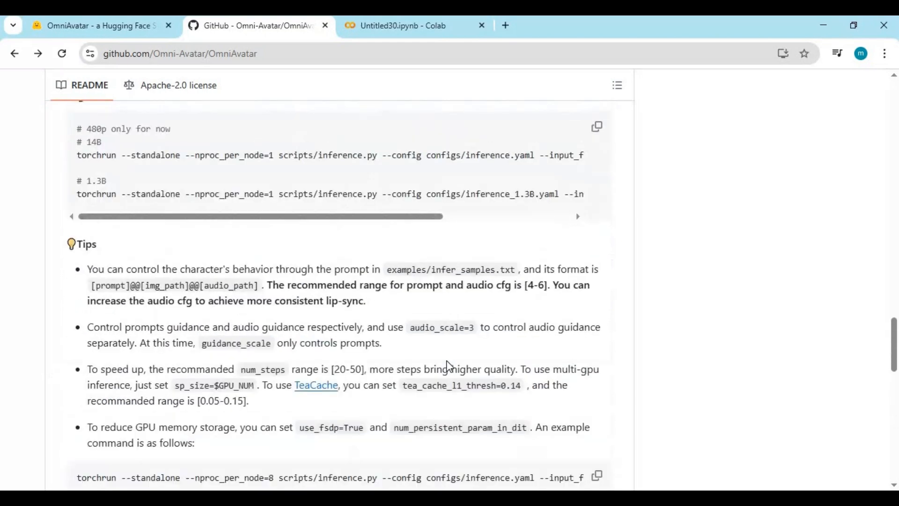
{"action": "scroll", "scroll_direction": "up", "scroll_amount": 3}
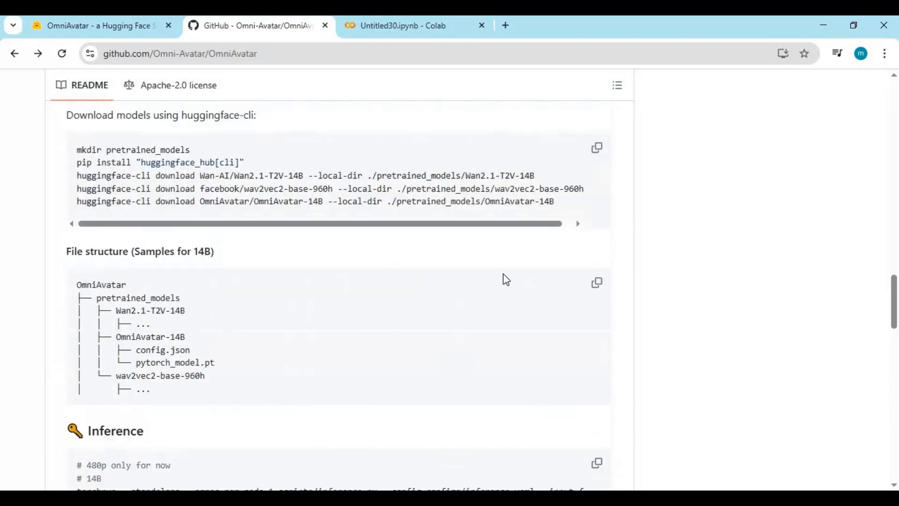
- Switch to the Colab notebook showing the no-space-left-on-device OSError
{"action": "left_click", "coordinate": [407, 26]}
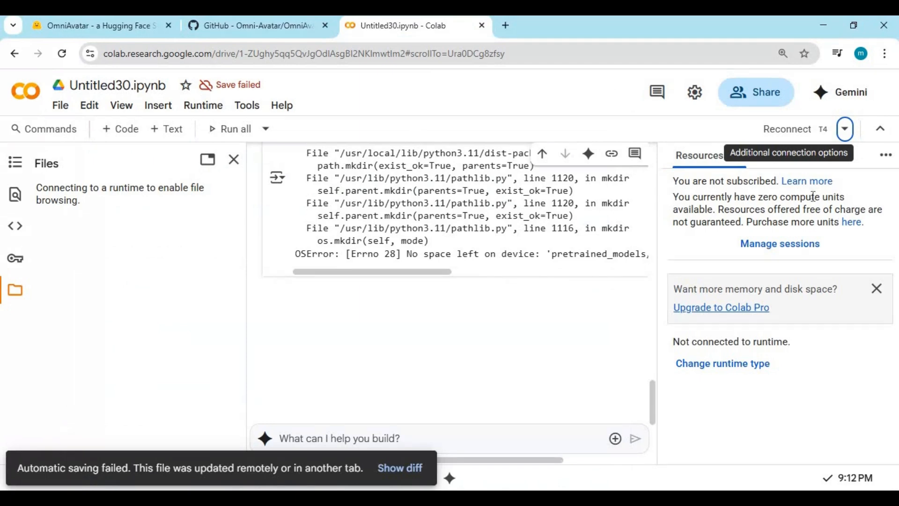
{"action": "mouse_move", "coordinate": [888, 320]}
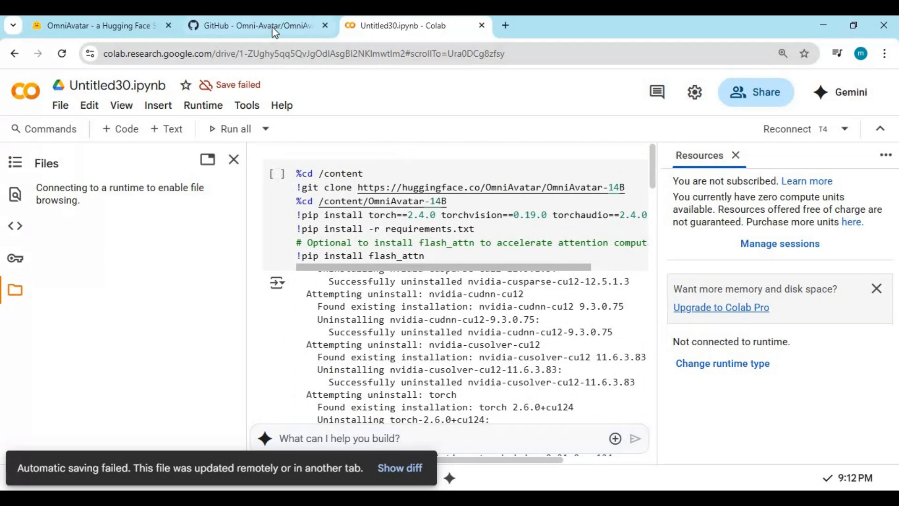
- Return to the GitHub README, scroll through Inference and Tips, then up to the showcase images
{"action": "left_click", "coordinate": [258, 25]}
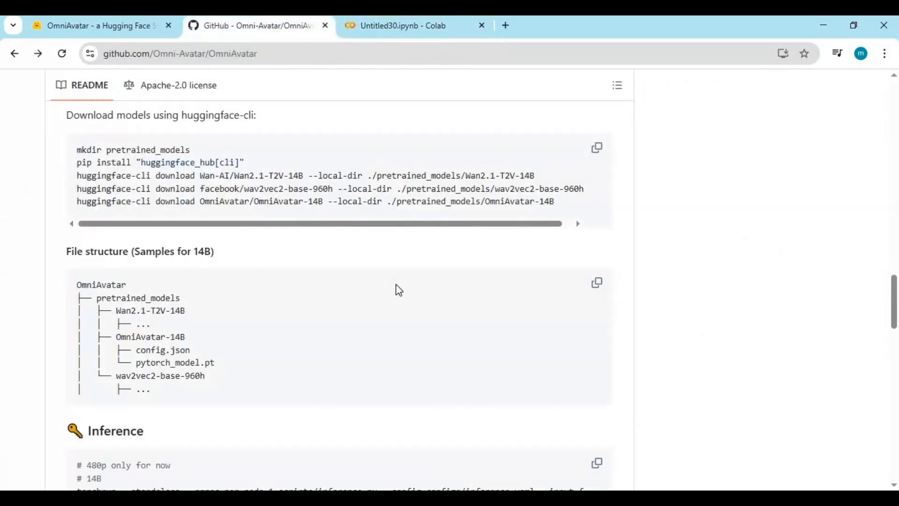
{"action": "mouse_move", "coordinate": [396, 285]}
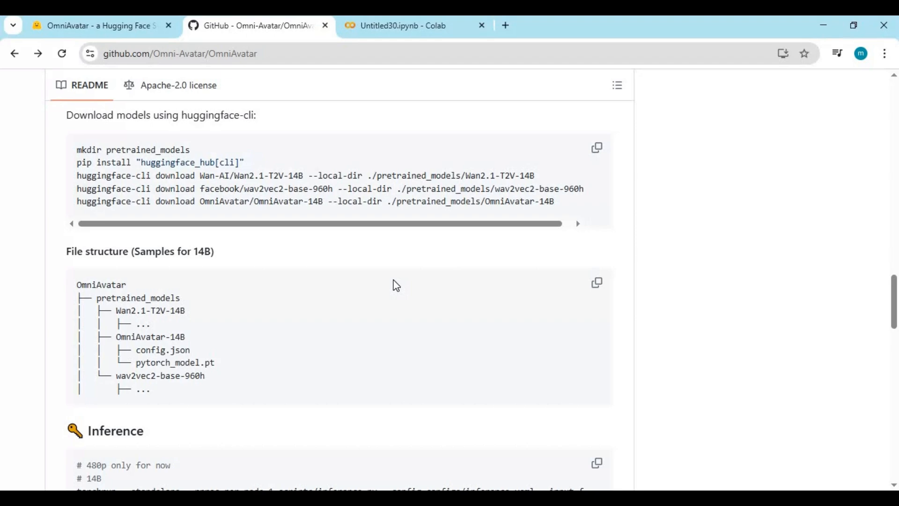
{"action": "scroll", "scroll_direction": "down", "scroll_amount": 3}
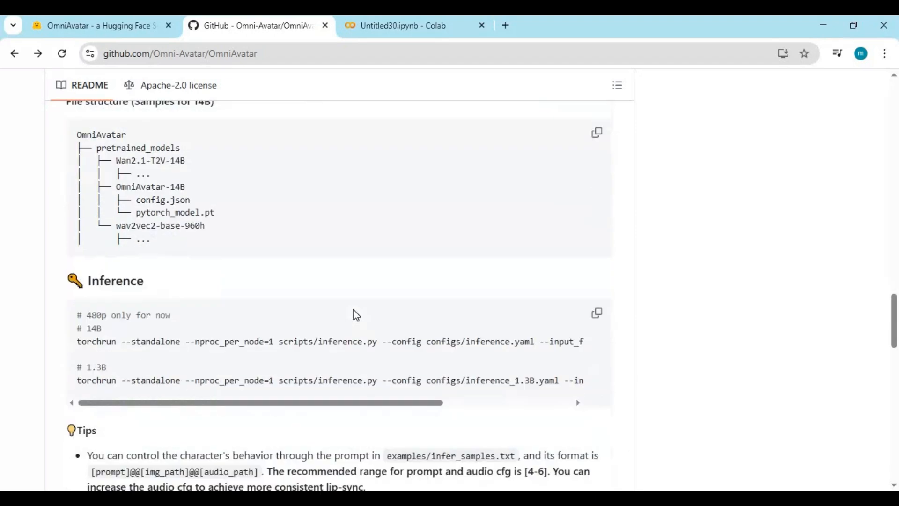
{"action": "scroll", "scroll_direction": "down", "scroll_amount": 3}
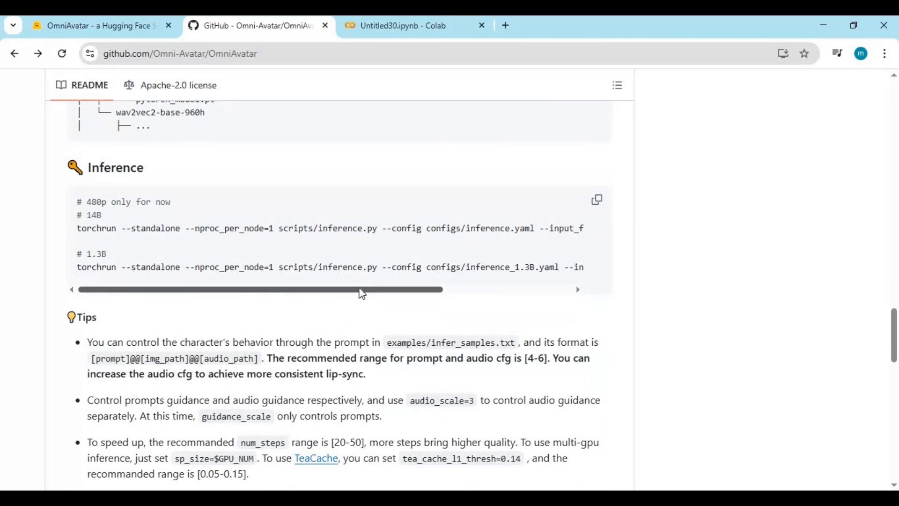
{"action": "scroll", "scroll_direction": "up", "scroll_amount": 3}
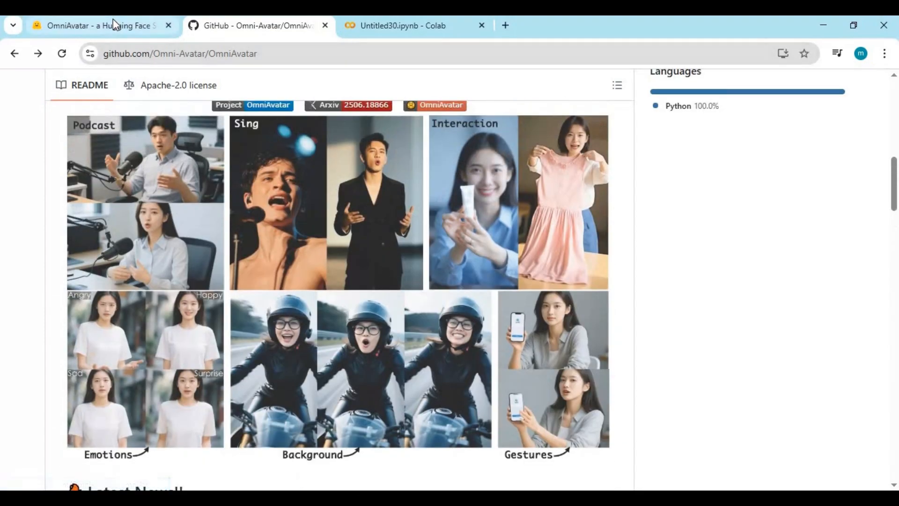
- Switch to the OmniAvatar Space with reference image, audio and generated avatar video
{"action": "left_click", "coordinate": [92, 25]}
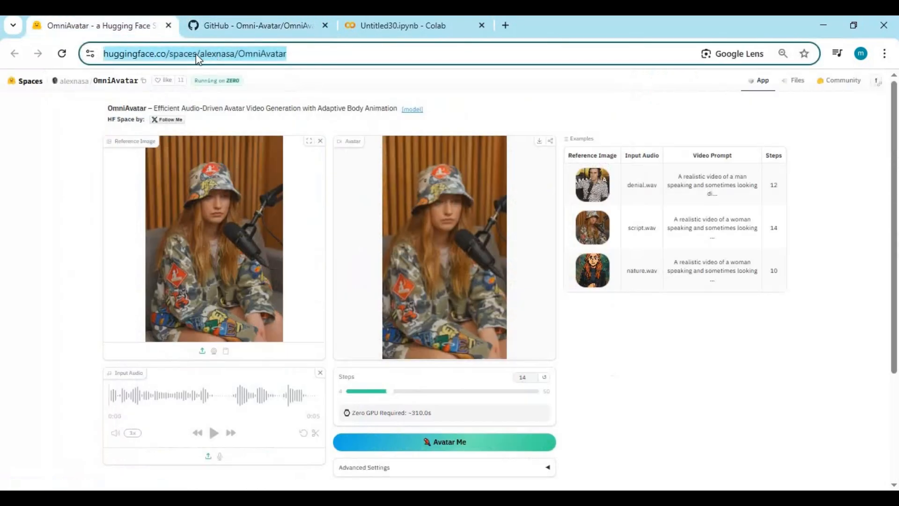
{"action": "mouse_move", "coordinate": [308, 77]}
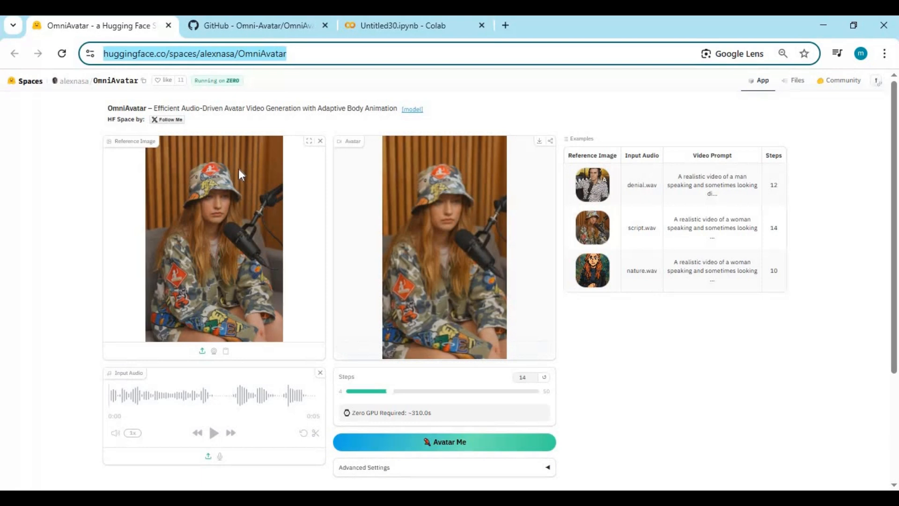
{"action": "mouse_move", "coordinate": [237, 168]}
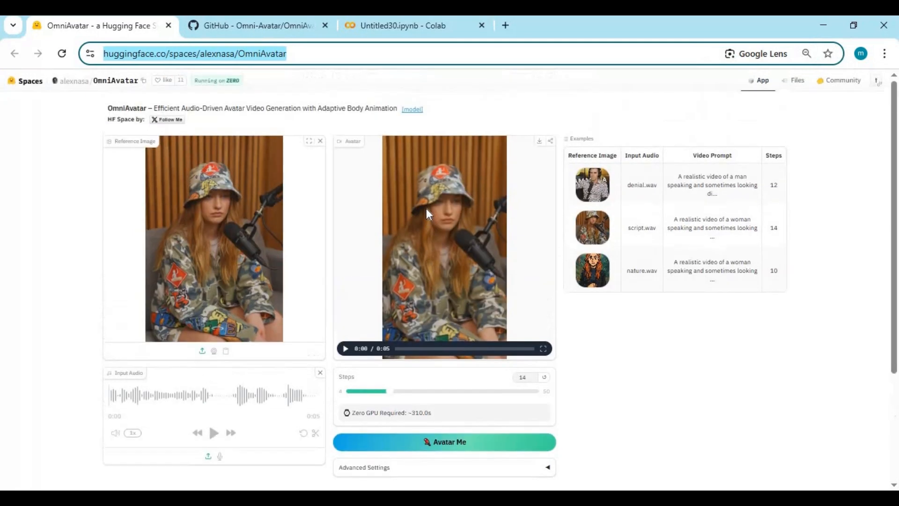
{"action": "mouse_move", "coordinate": [368, 169]}
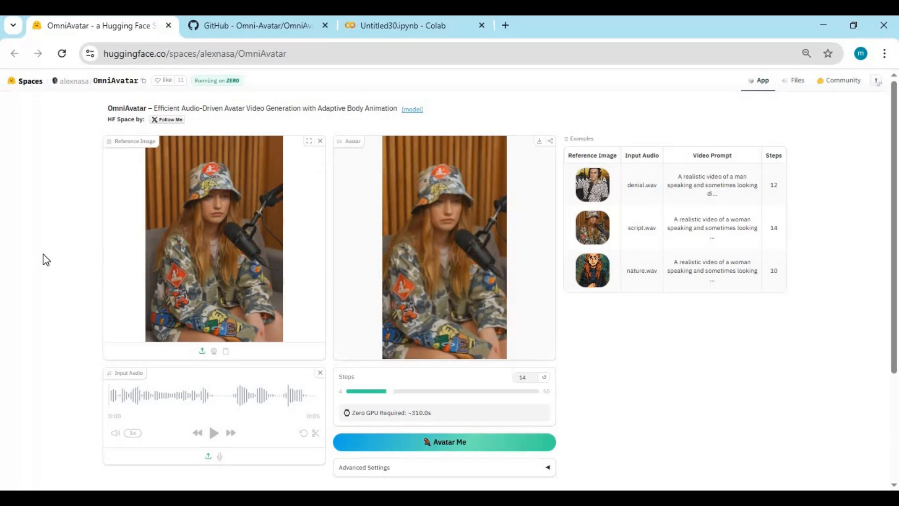
{"action": "mouse_move", "coordinate": [107, 451]}
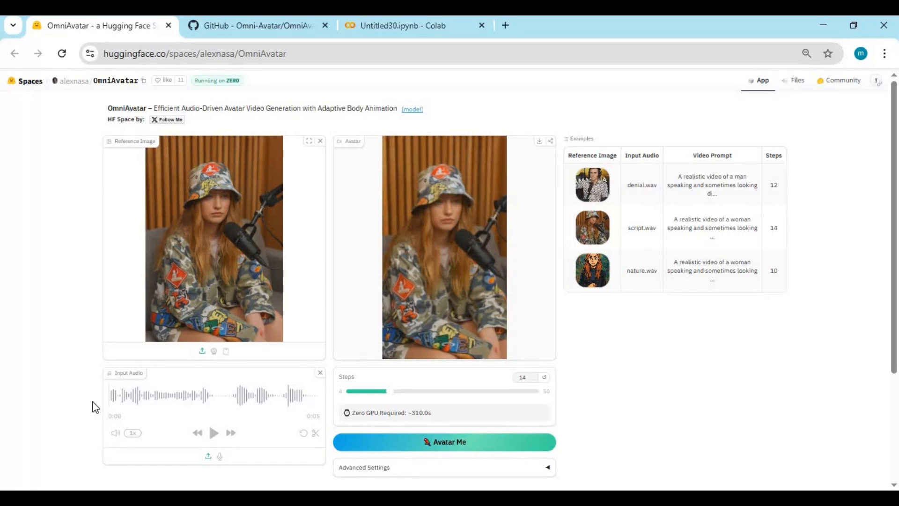
{"action": "scroll", "scroll_direction": "down", "scroll_amount": 3}
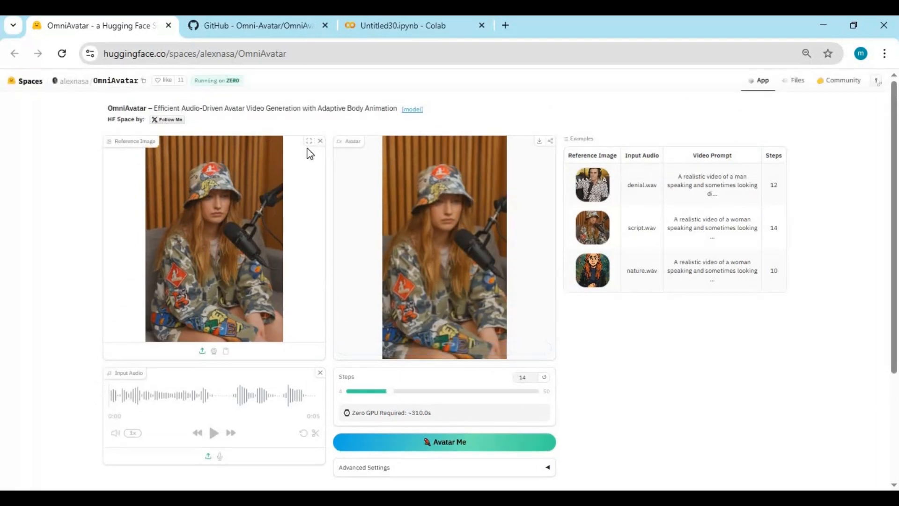
{"action": "mouse_move", "coordinate": [208, 385]}
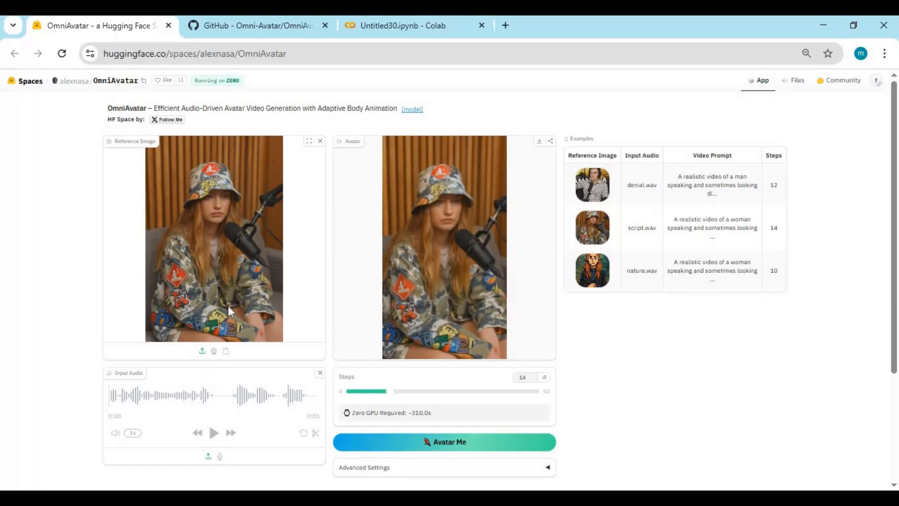
{"action": "scroll", "scroll_direction": "down", "scroll_amount": 3}
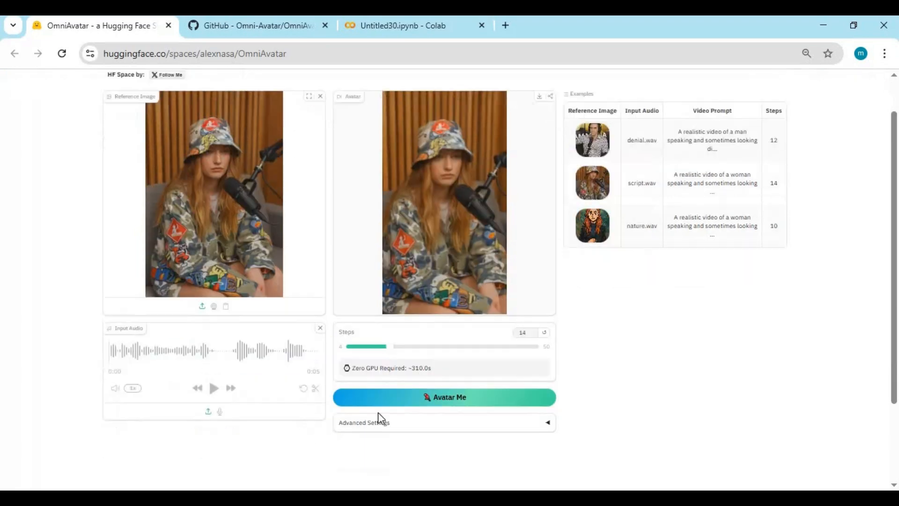
{"action": "left_click", "coordinate": [363, 421]}
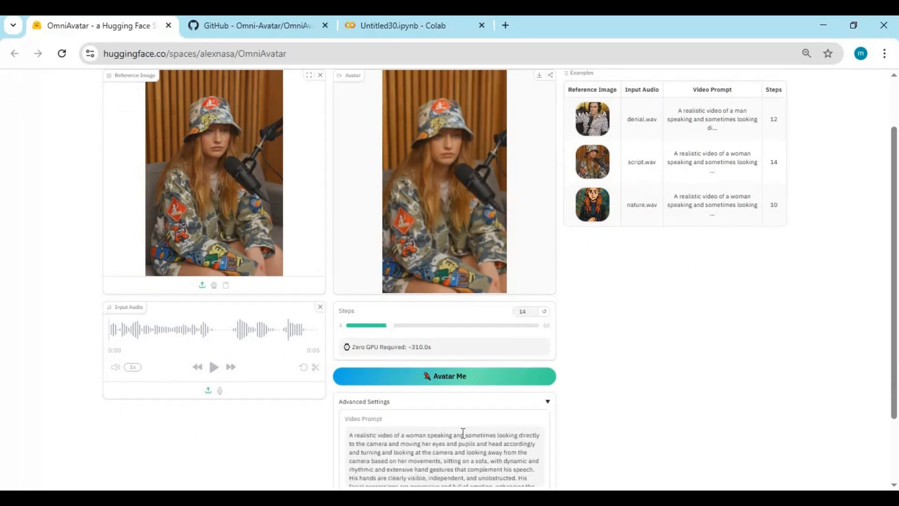
{"action": "scroll", "scroll_direction": "down", "scroll_amount": 3}
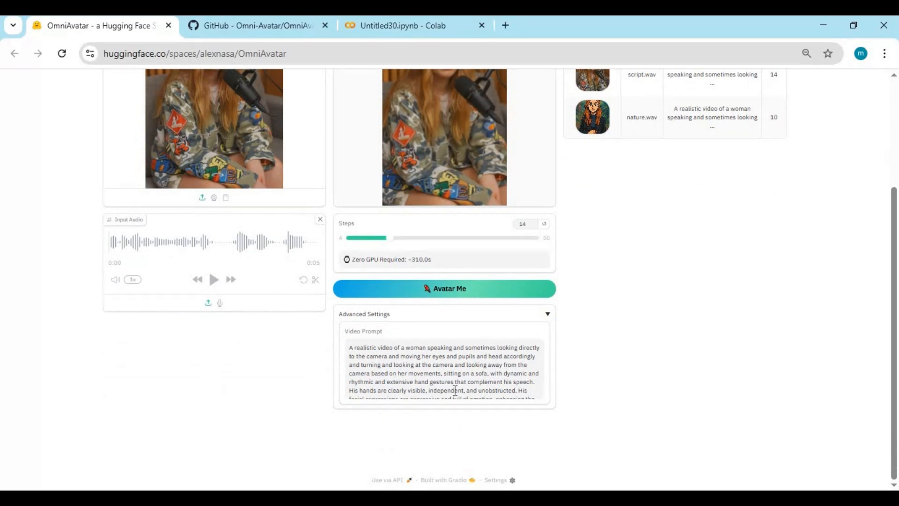
{"action": "scroll", "scroll_direction": "down", "scroll_amount": 3}
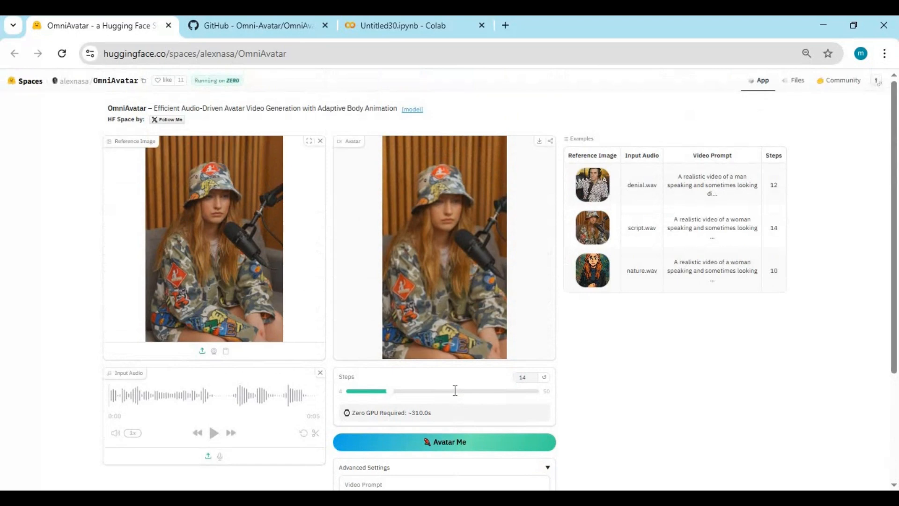
{"action": "mouse_move", "coordinate": [598, 435]}
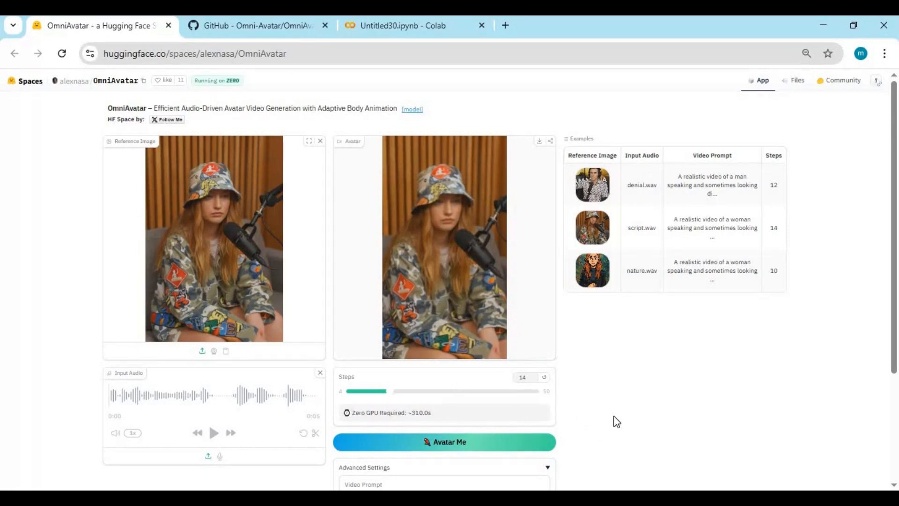
{"action": "mouse_move", "coordinate": [612, 414]}
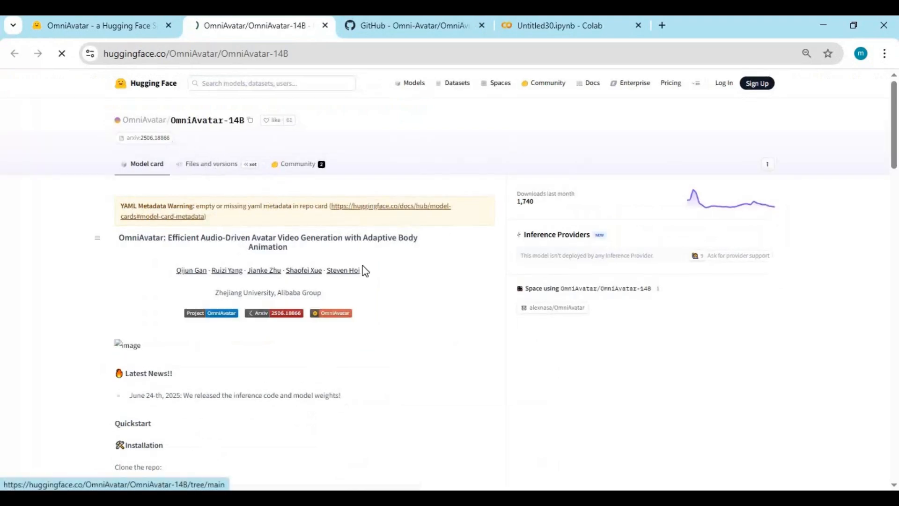
- View OmniAvatar-14B's files, then scroll its model card to the Model Download table
{"action": "left_click", "coordinate": [211, 164]}
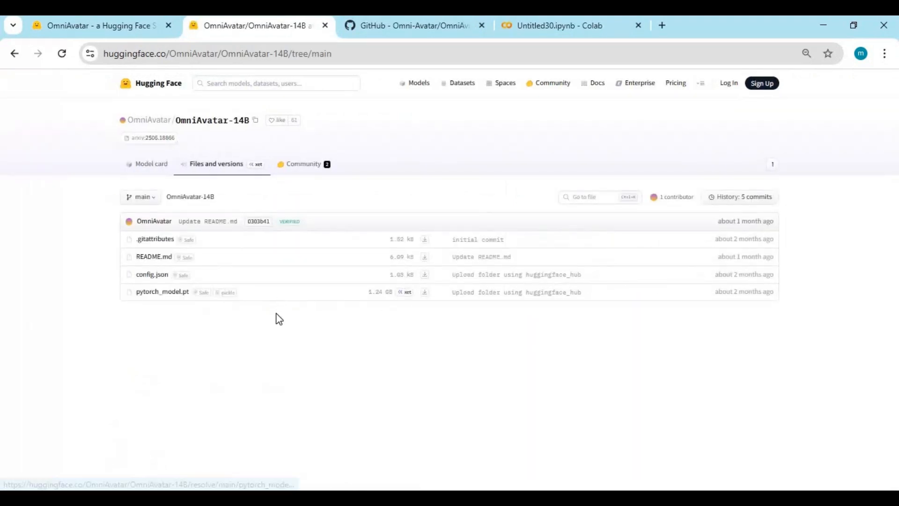
{"action": "mouse_move", "coordinate": [516, 292]}
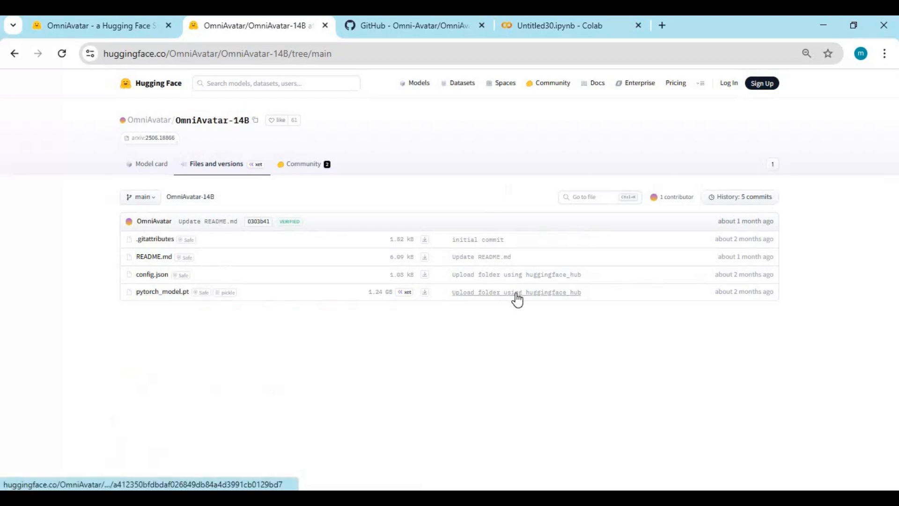
{"action": "left_click", "coordinate": [515, 292]}
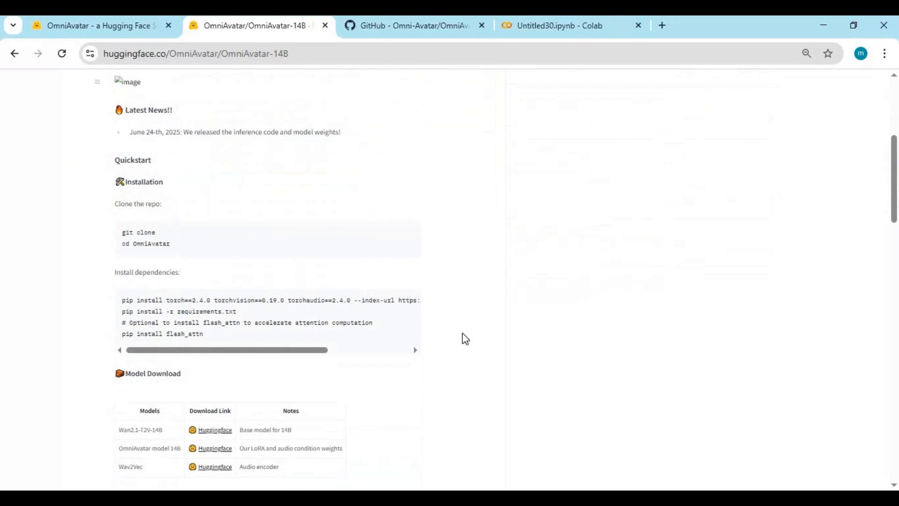
{"action": "scroll", "scroll_direction": "down", "scroll_amount": 3}
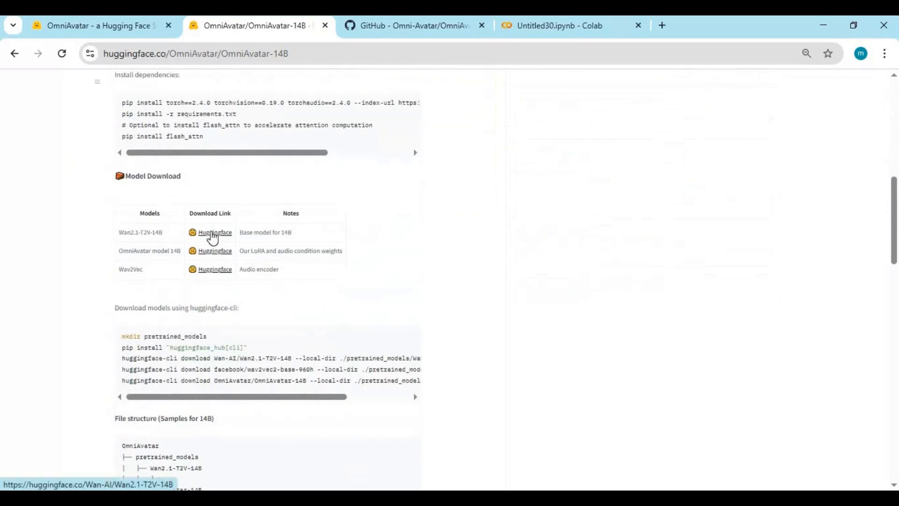
- Browse Wan2.1-T2V-14B's files, then OmniAvatar-14B's file list, and return to the Space
{"action": "left_click", "coordinate": [215, 232]}
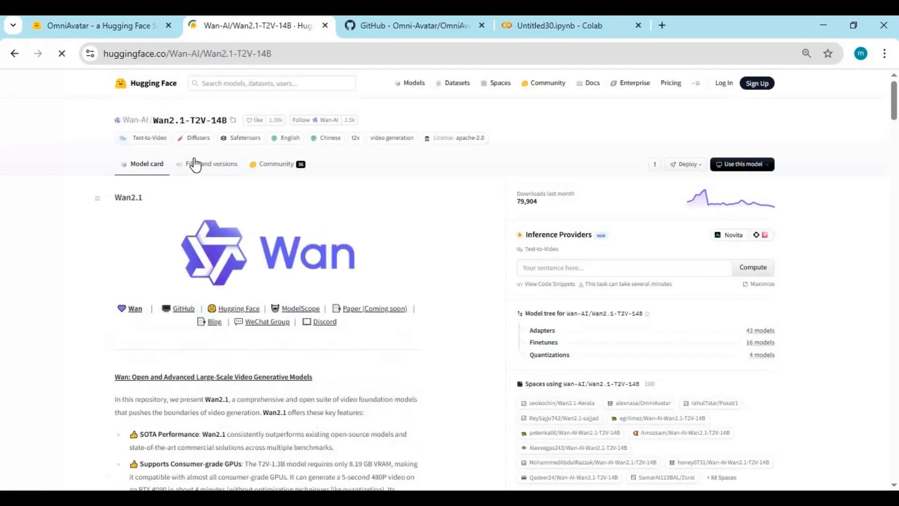
{"action": "left_click", "coordinate": [211, 163]}
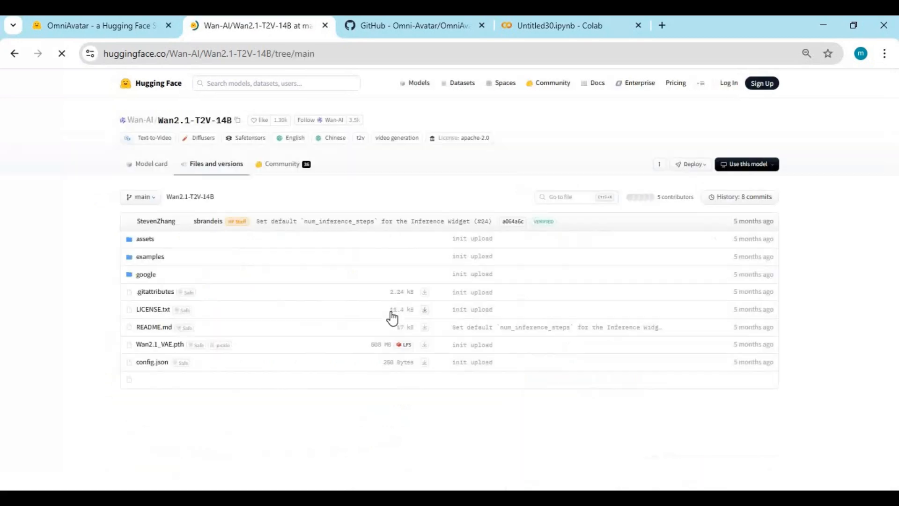
{"action": "scroll", "scroll_direction": "down", "scroll_amount": 3}
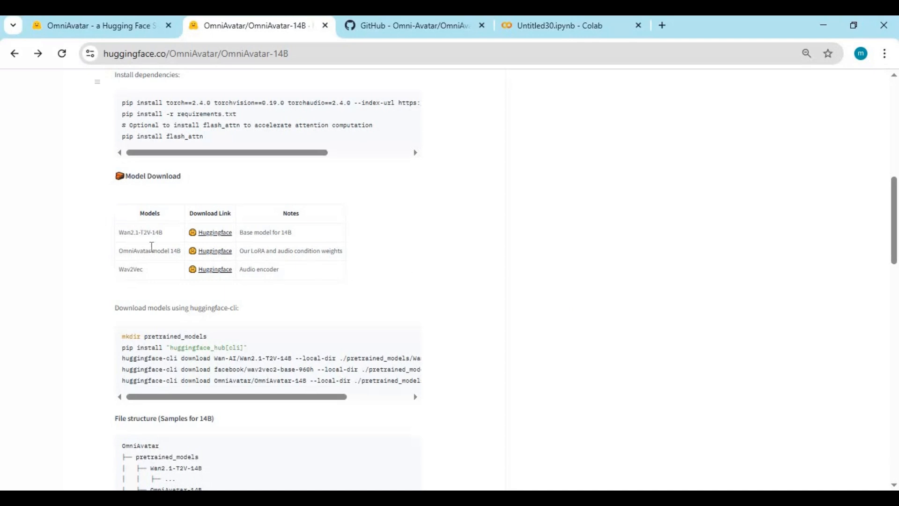
{"action": "mouse_move", "coordinate": [220, 256]}
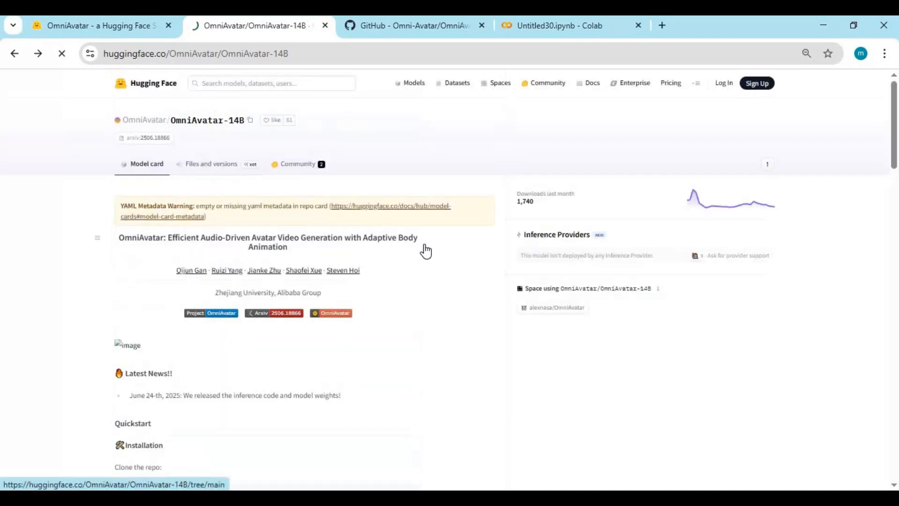
{"action": "left_click", "coordinate": [212, 163]}
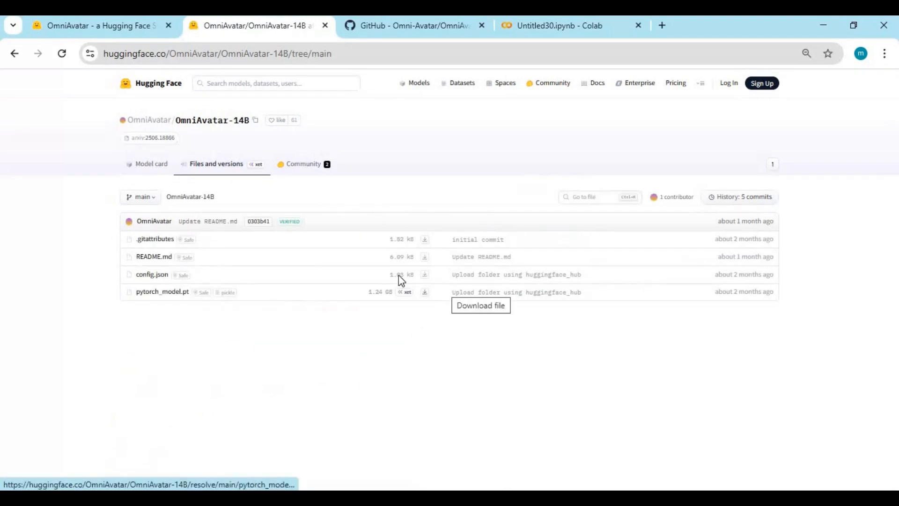
{"action": "left_click", "coordinate": [98, 25]}
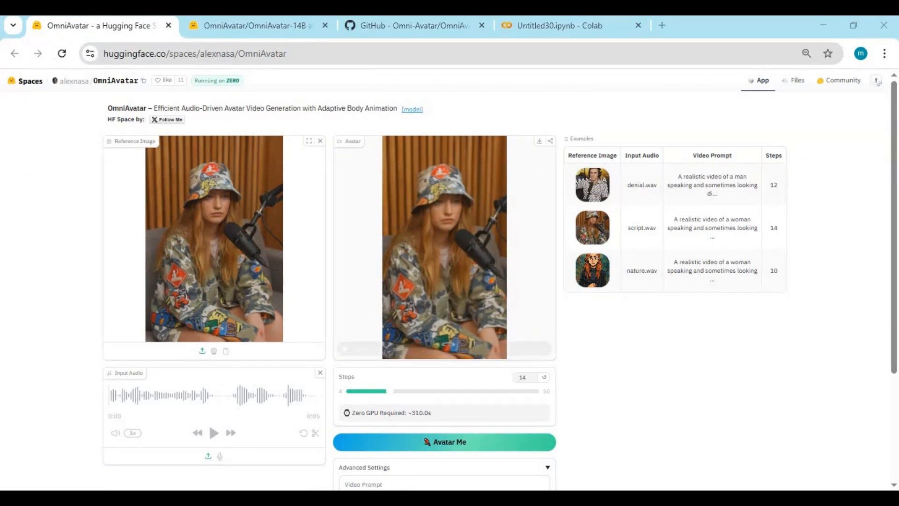
{"action": "mouse_move", "coordinate": [234, 255]}
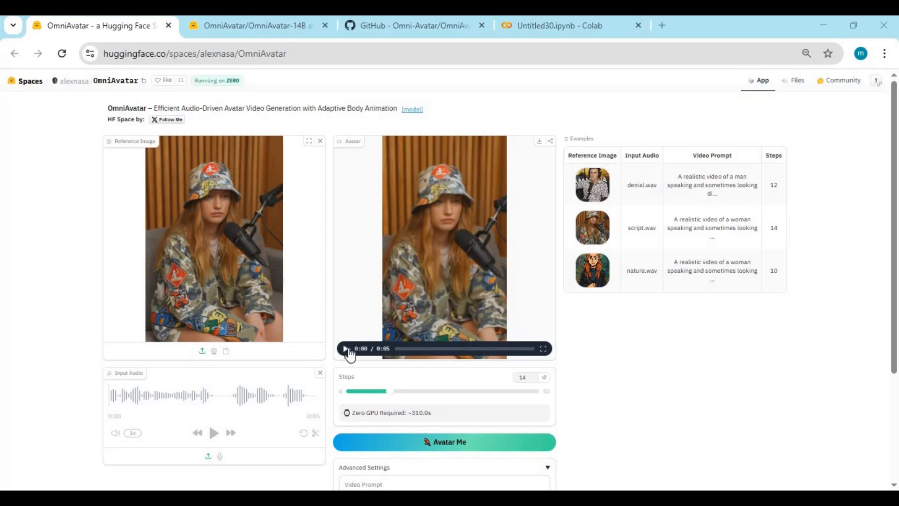
- Play the bucket-hat woman's generated avatar video in the OmniAvatar Space
{"action": "left_click", "coordinate": [345, 349]}
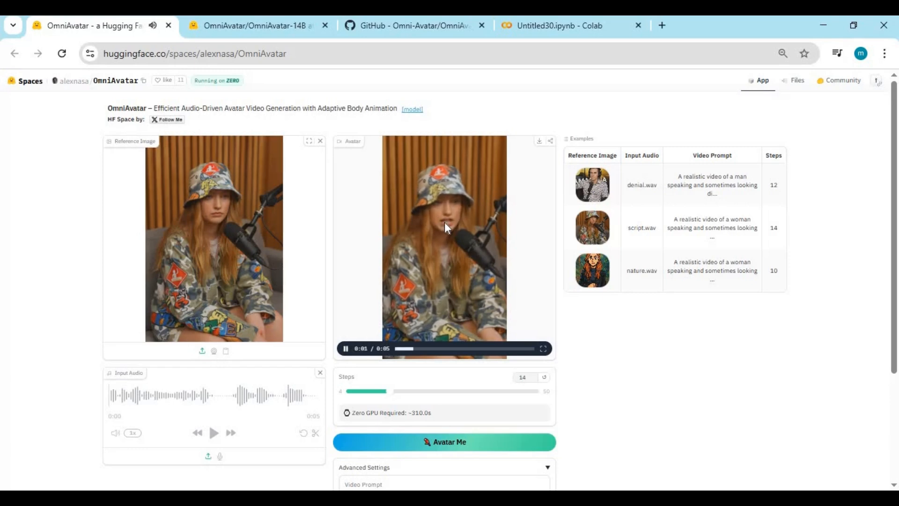
{"action": "mouse_move", "coordinate": [456, 221]}
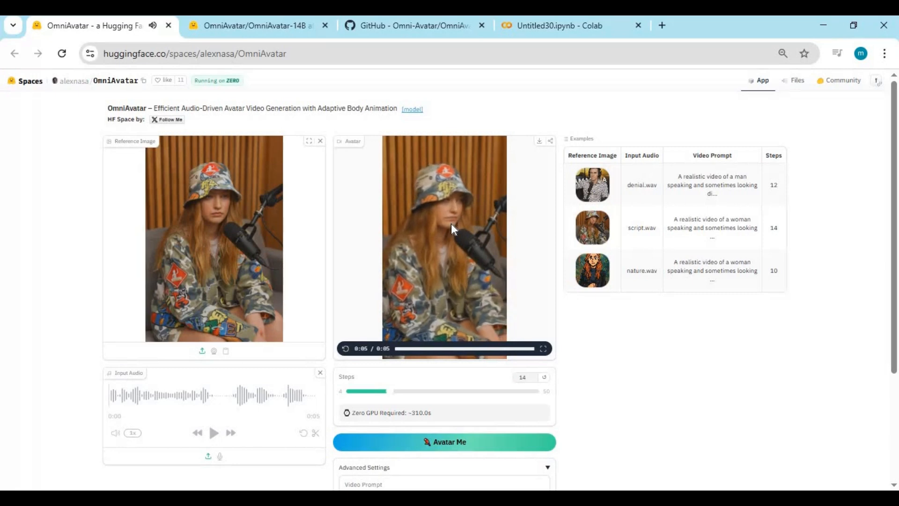
{"action": "mouse_move", "coordinate": [424, 209]}
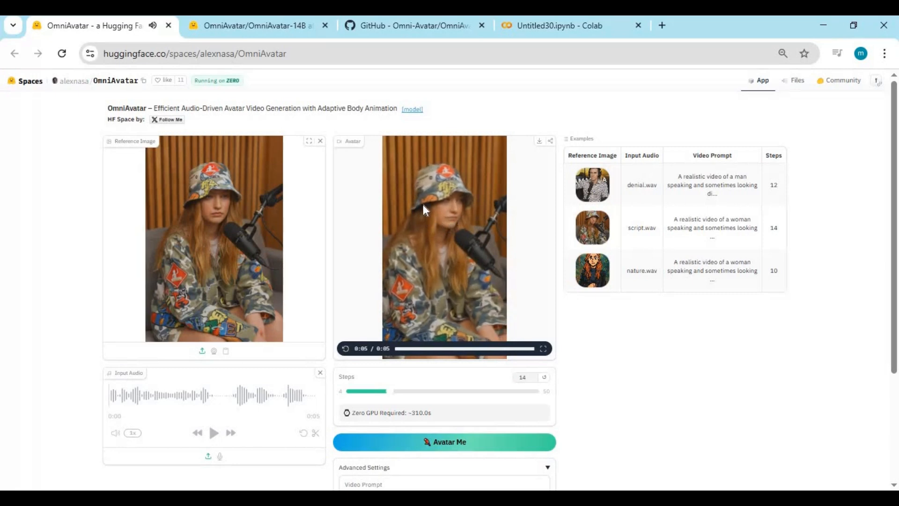
{"action": "mouse_move", "coordinate": [480, 208]}
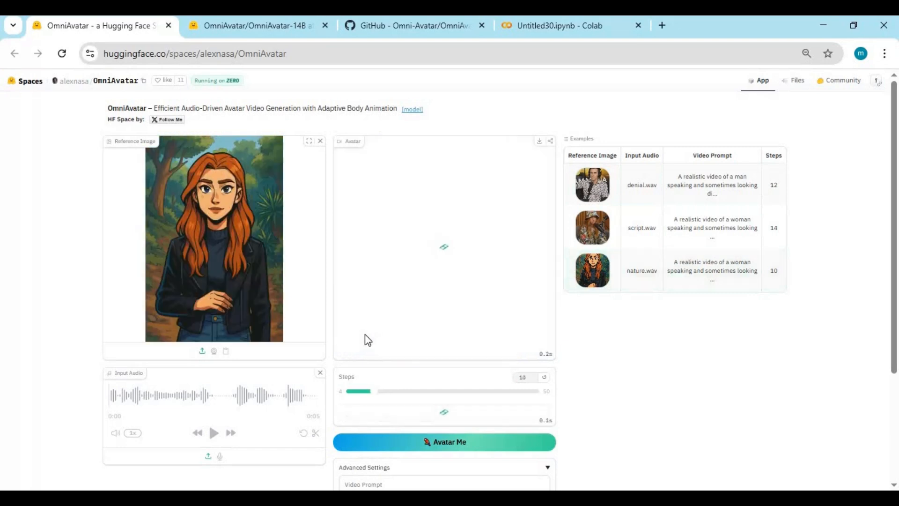
- Load the nature.wav cartoon red-haired woman example and play her avatar video
{"action": "left_click", "coordinate": [444, 442]}
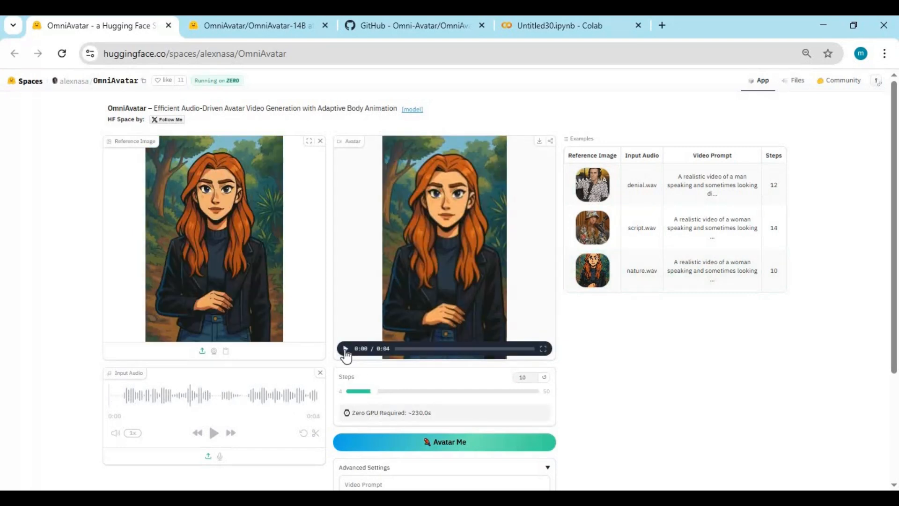
{"action": "left_click", "coordinate": [344, 348]}
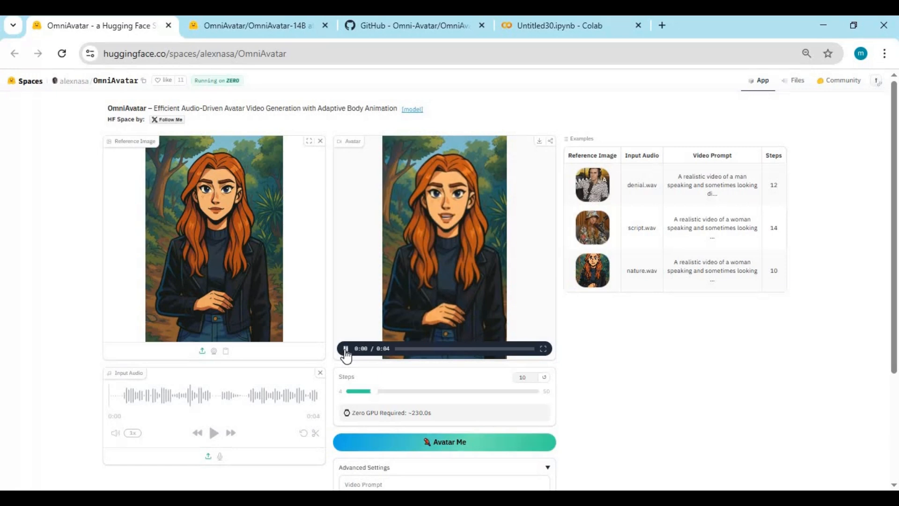
{"action": "left_click", "coordinate": [345, 347]}
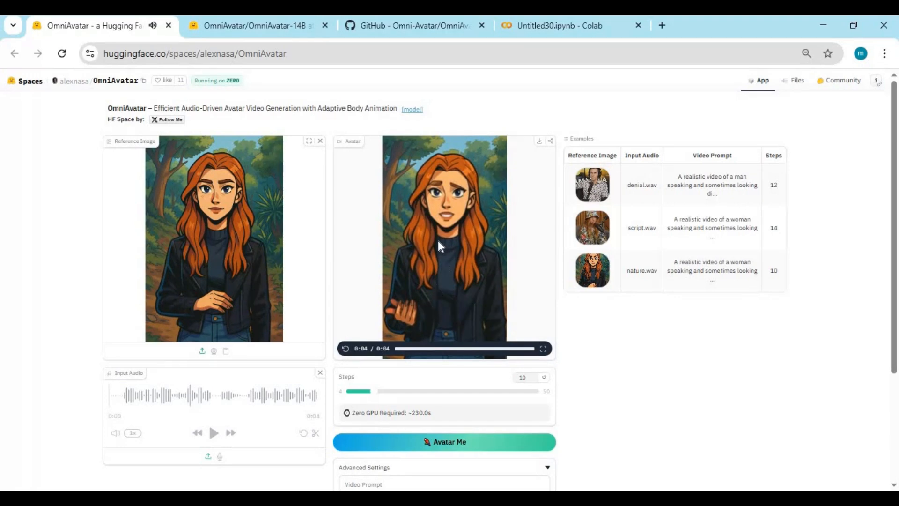
{"action": "mouse_move", "coordinate": [444, 199]}
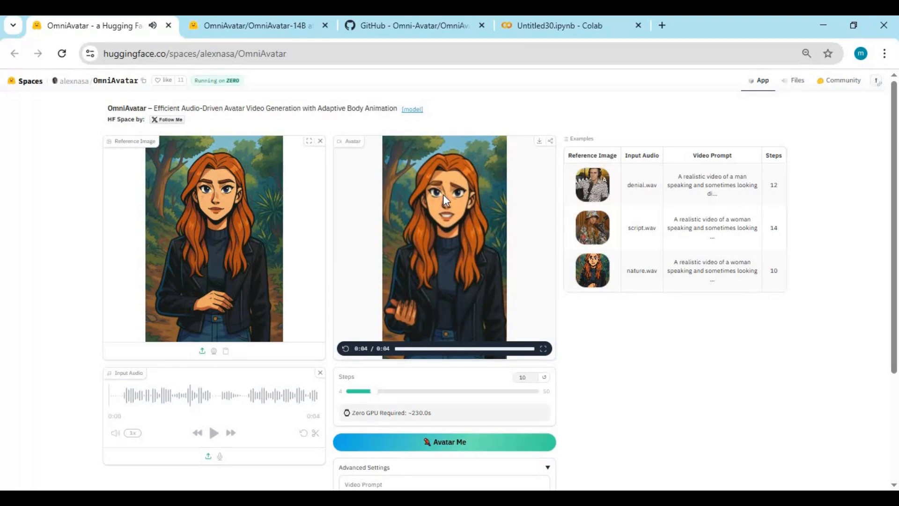
{"action": "mouse_move", "coordinate": [473, 197]}
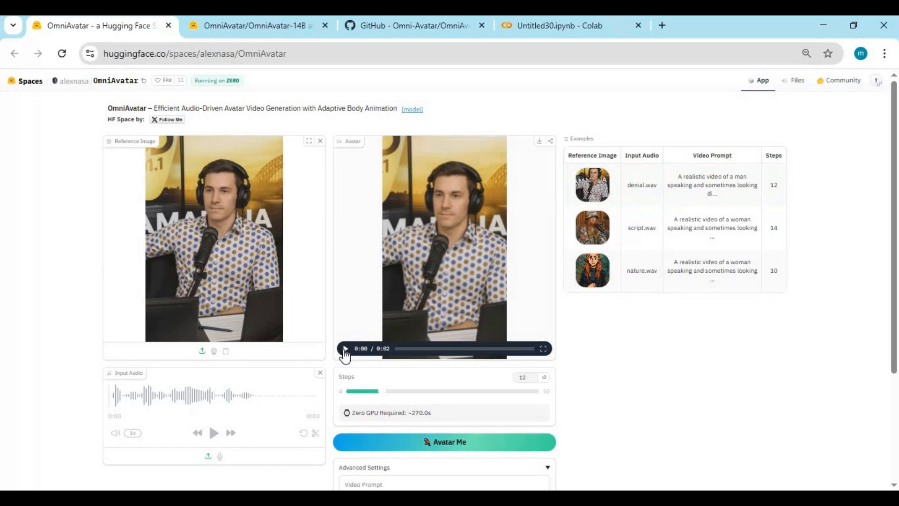
- Play the denial.wav headphones man's generated avatar video
{"action": "left_click", "coordinate": [345, 348]}
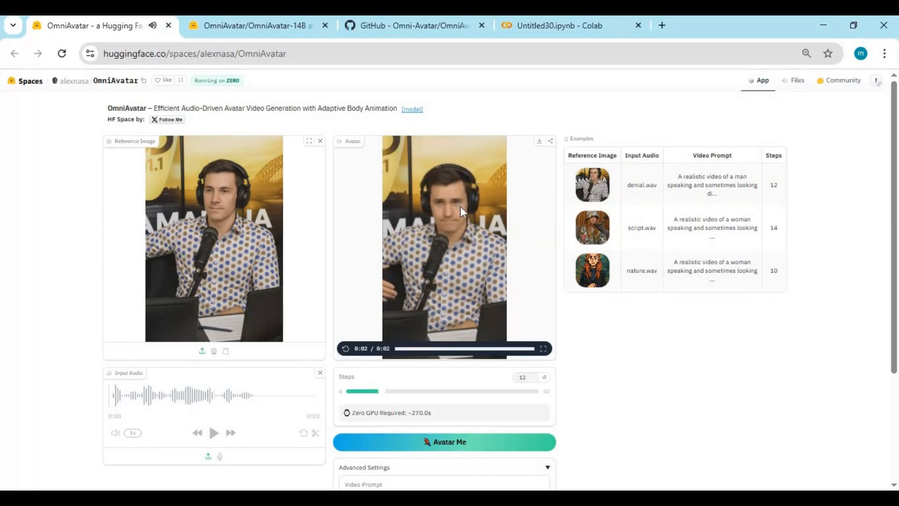
{"action": "mouse_move", "coordinate": [450, 232]}
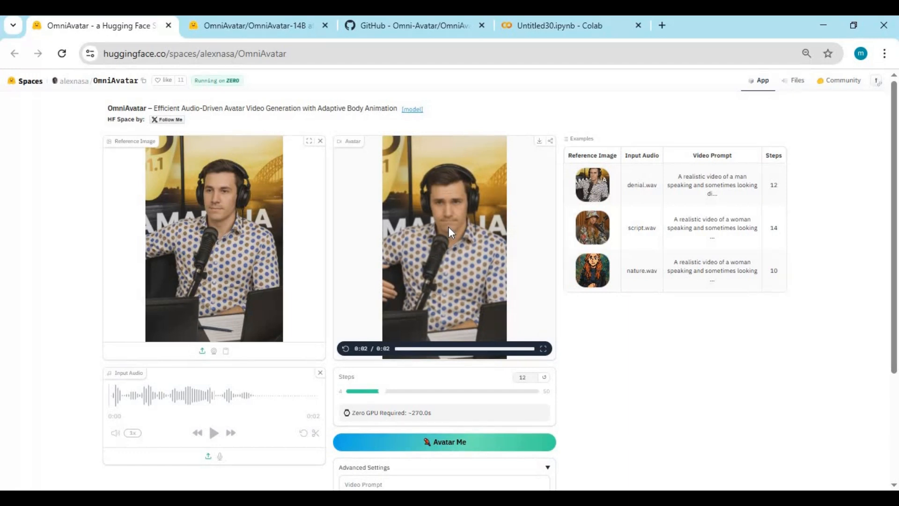
{"action": "mouse_move", "coordinate": [472, 194]}
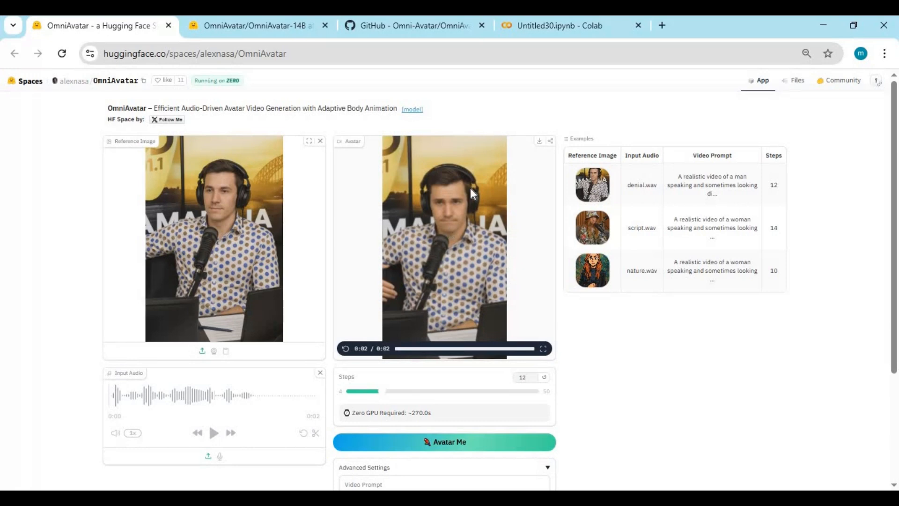
{"action": "mouse_move", "coordinate": [508, 224]}
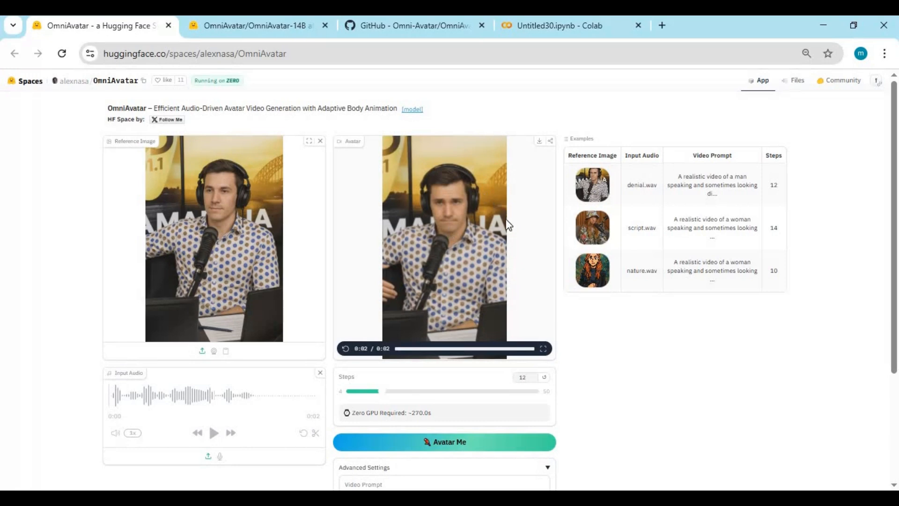
{"action": "mouse_move", "coordinate": [500, 205]}
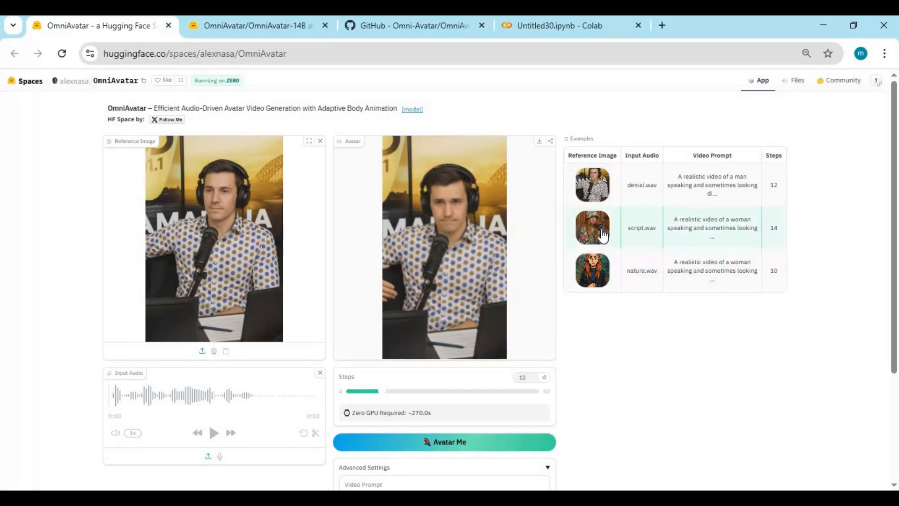
- Load the script.wav bucket-hat example, then the nature.wav cartoon woman example
{"action": "left_click", "coordinate": [592, 227]}
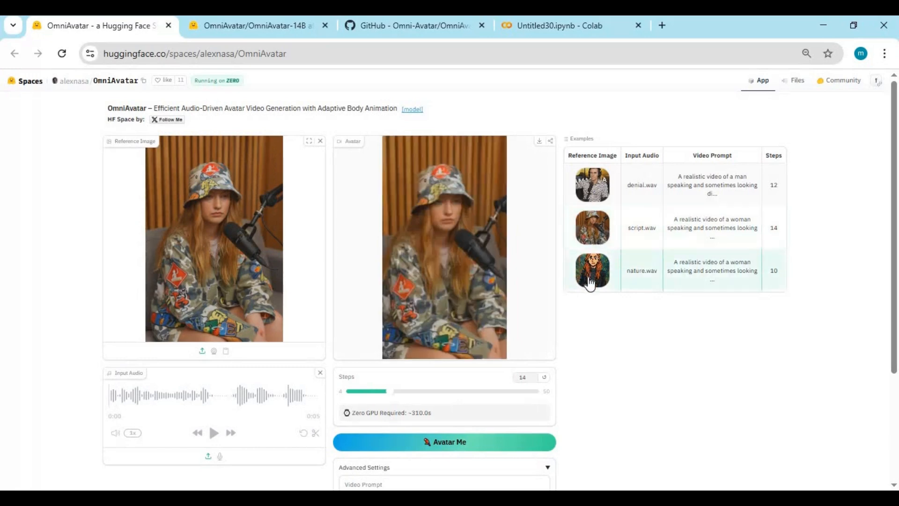
{"action": "left_click", "coordinate": [591, 270]}
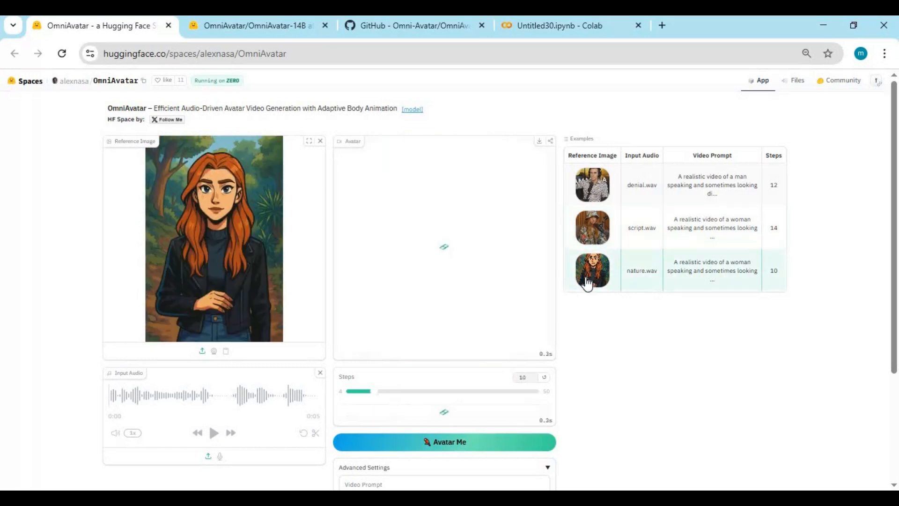